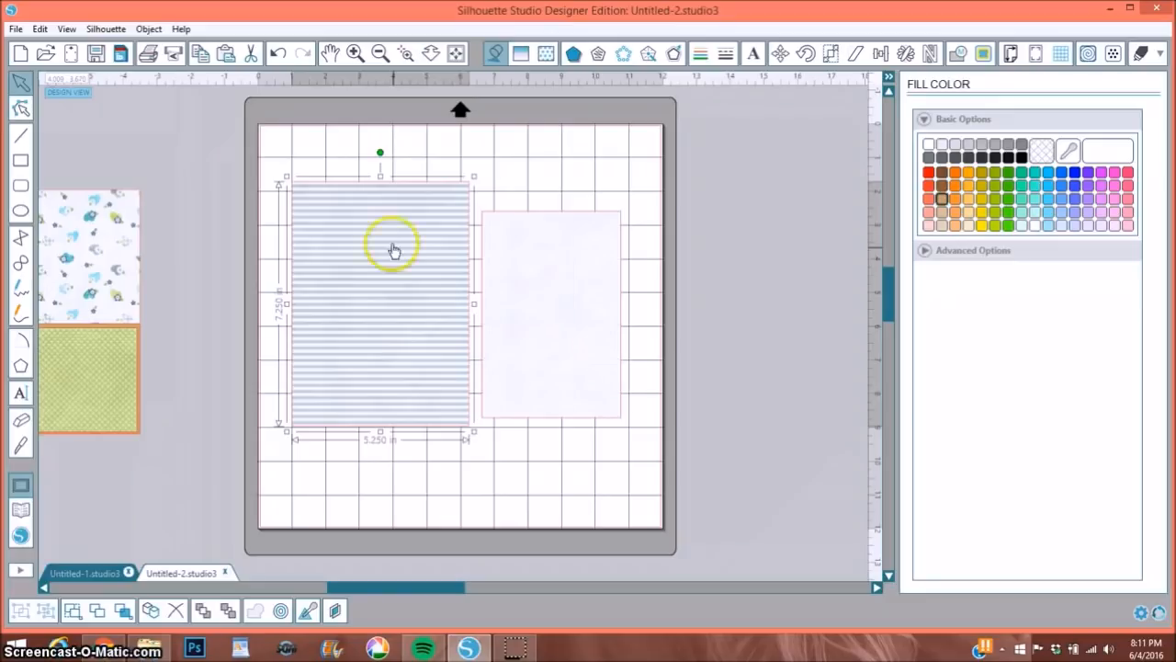
mouse_move(286, 230)
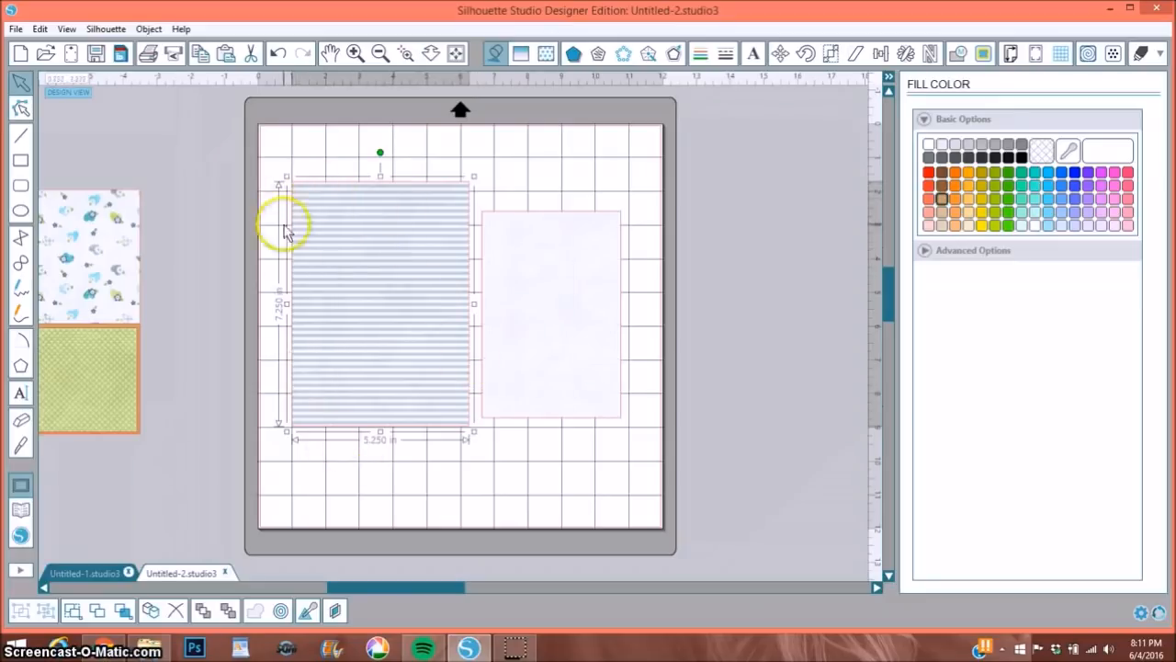
mouse_move(450, 193)
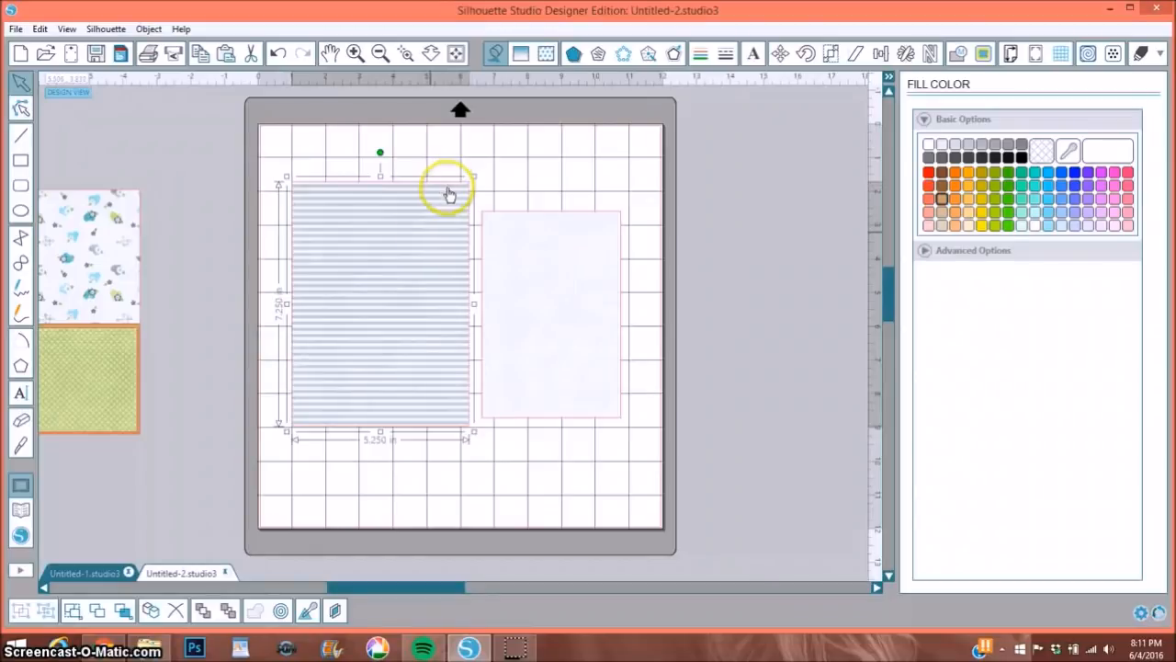
mouse_move(365, 242)
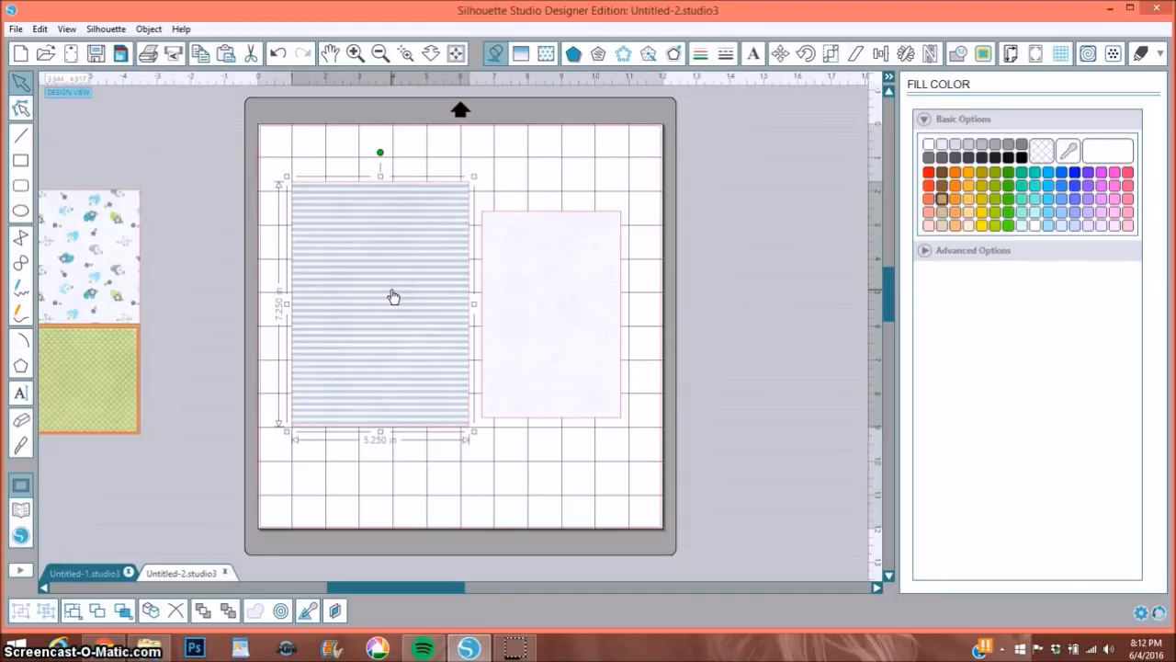
- Move the white rectangle over the blue striped rectangle and select both shapes together
click(528, 283)
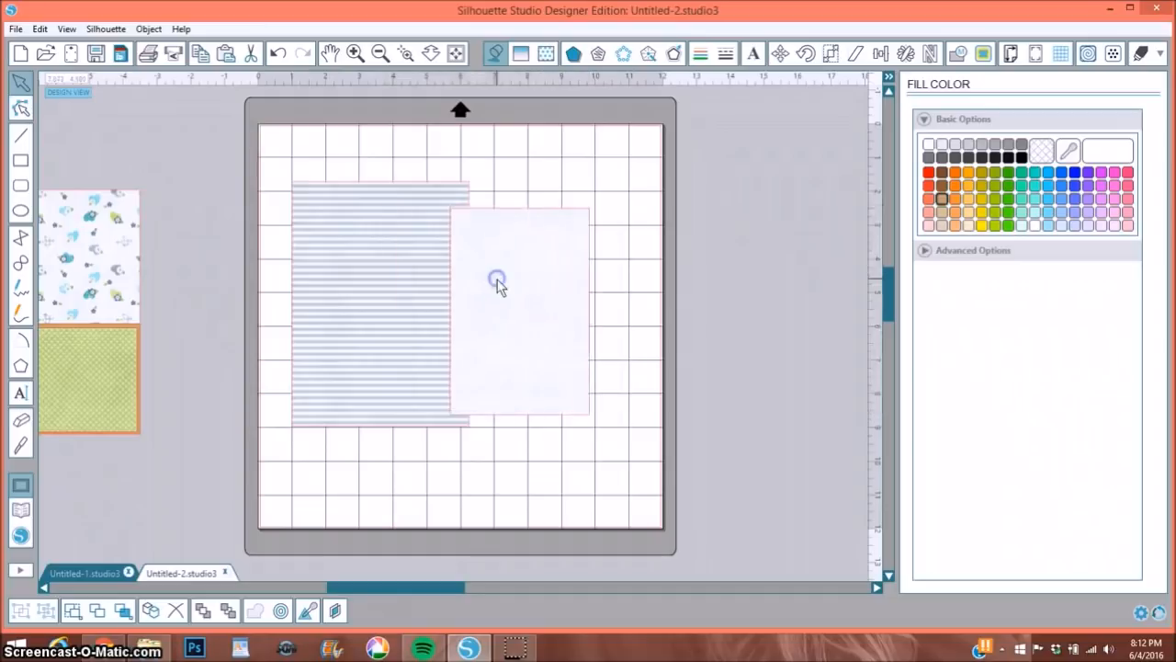
click(520, 276)
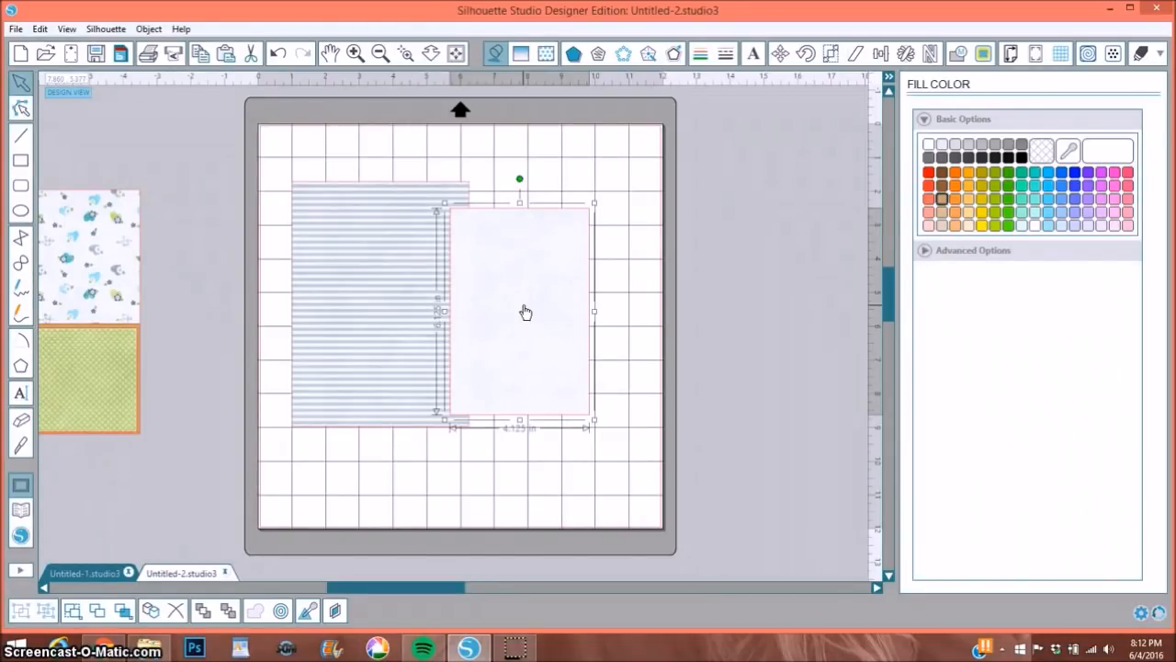
click(519, 280)
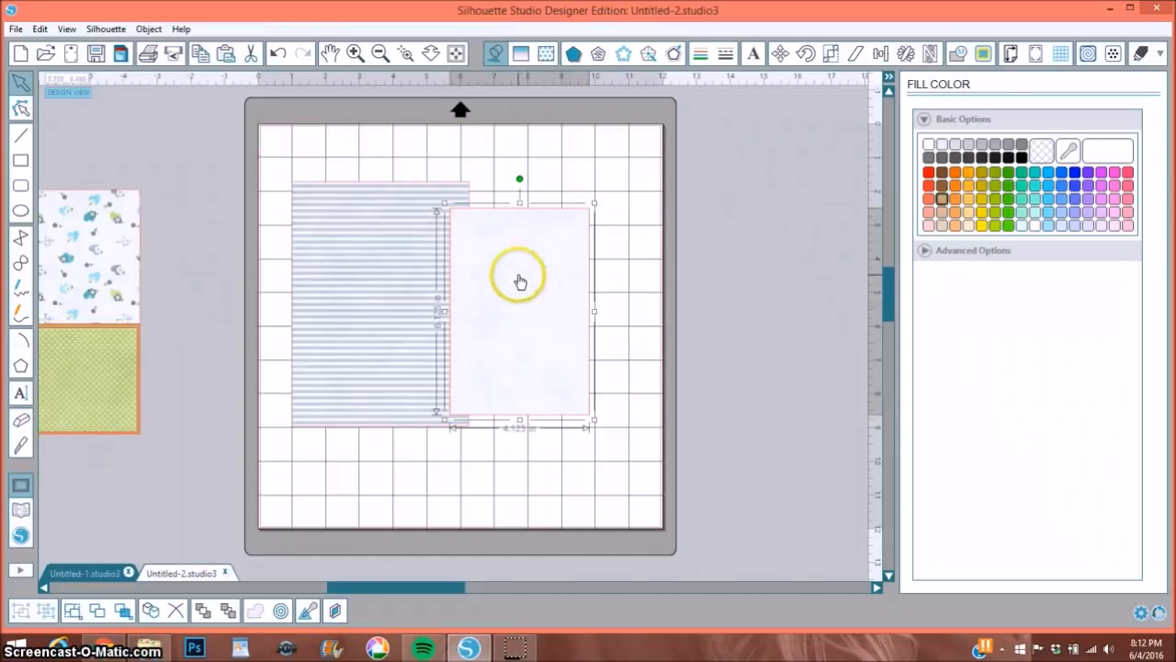
drag(519, 281, 333, 261)
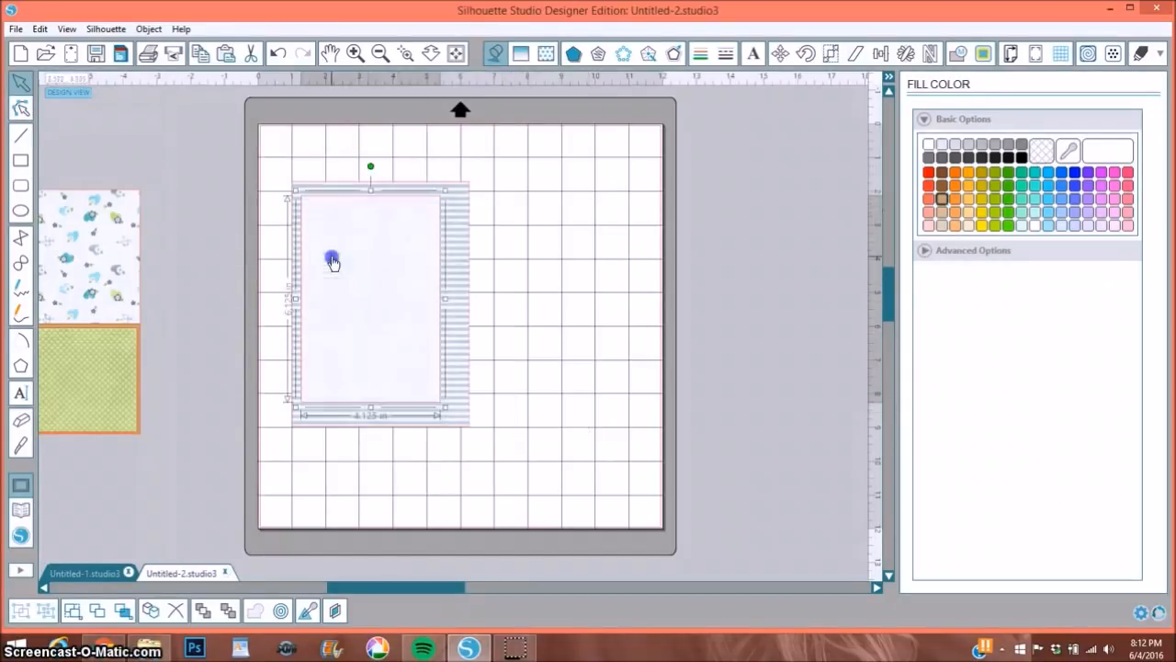
click(276, 164)
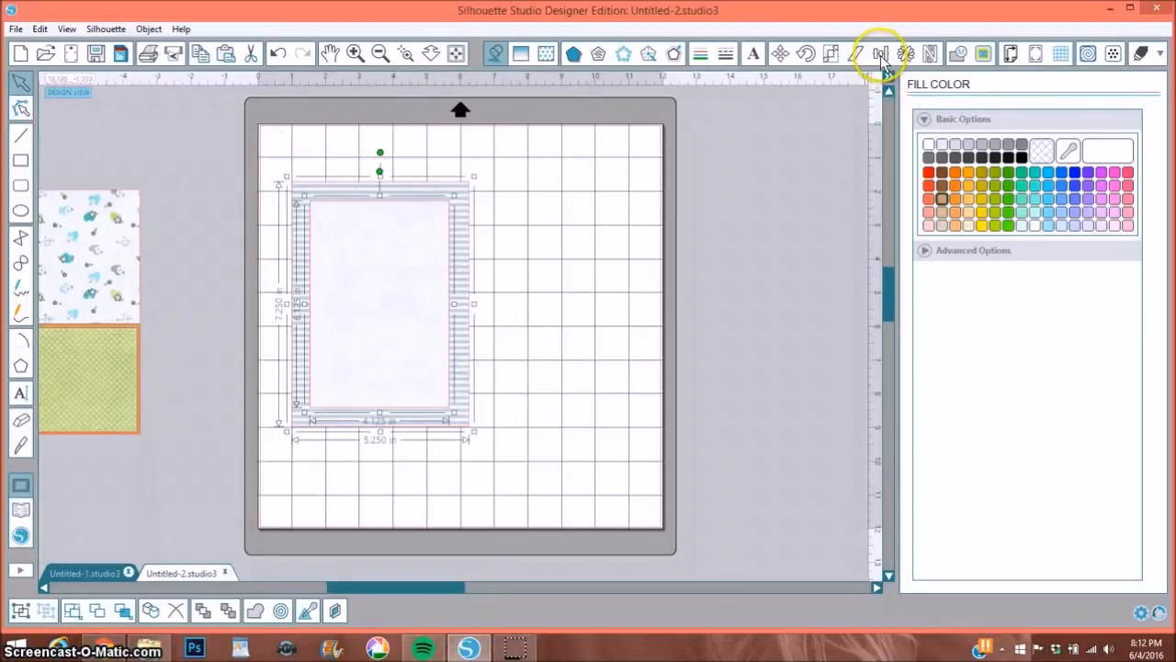
- Open the alignment options for the two stacked card panels
click(880, 53)
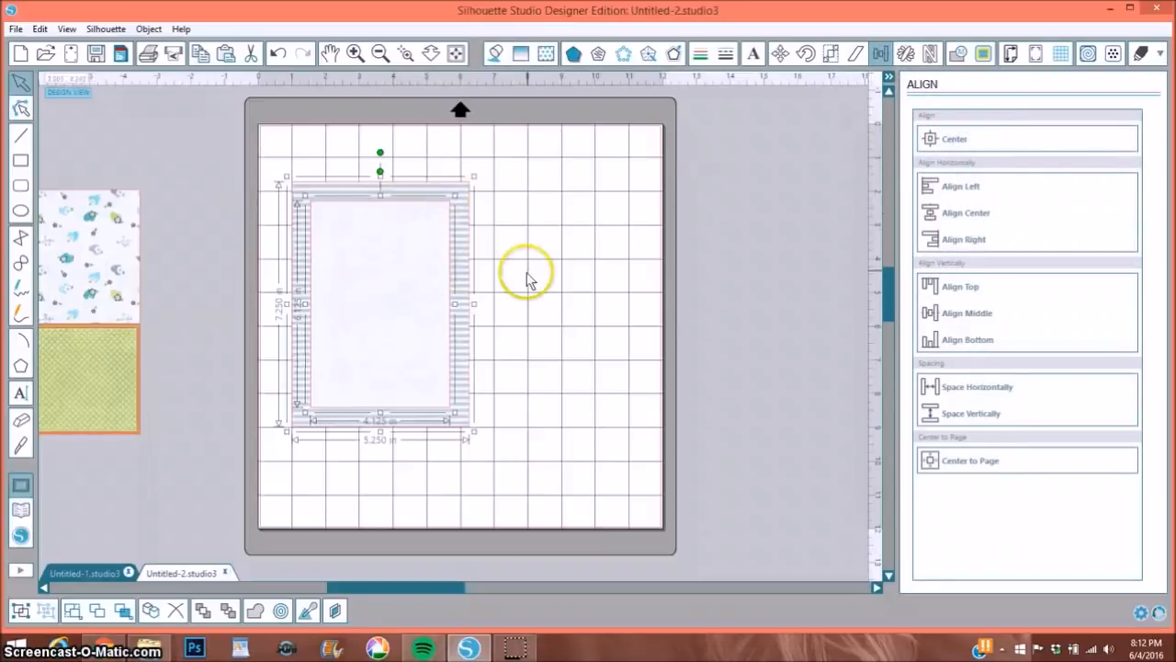
mouse_move(379, 251)
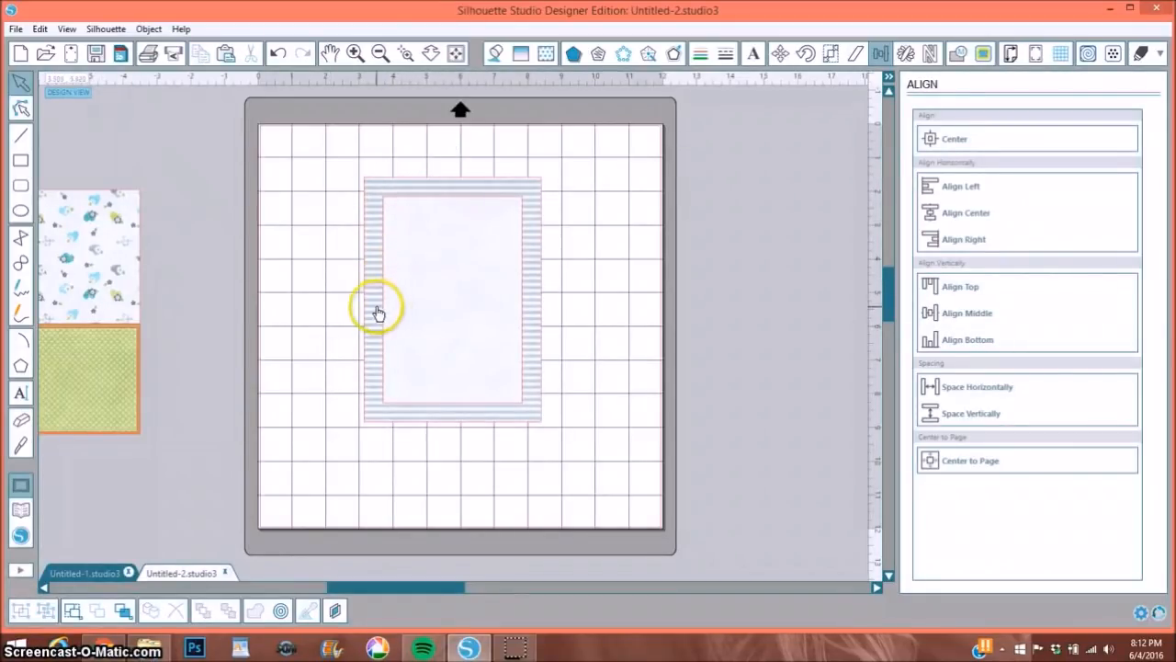
mouse_move(312, 340)
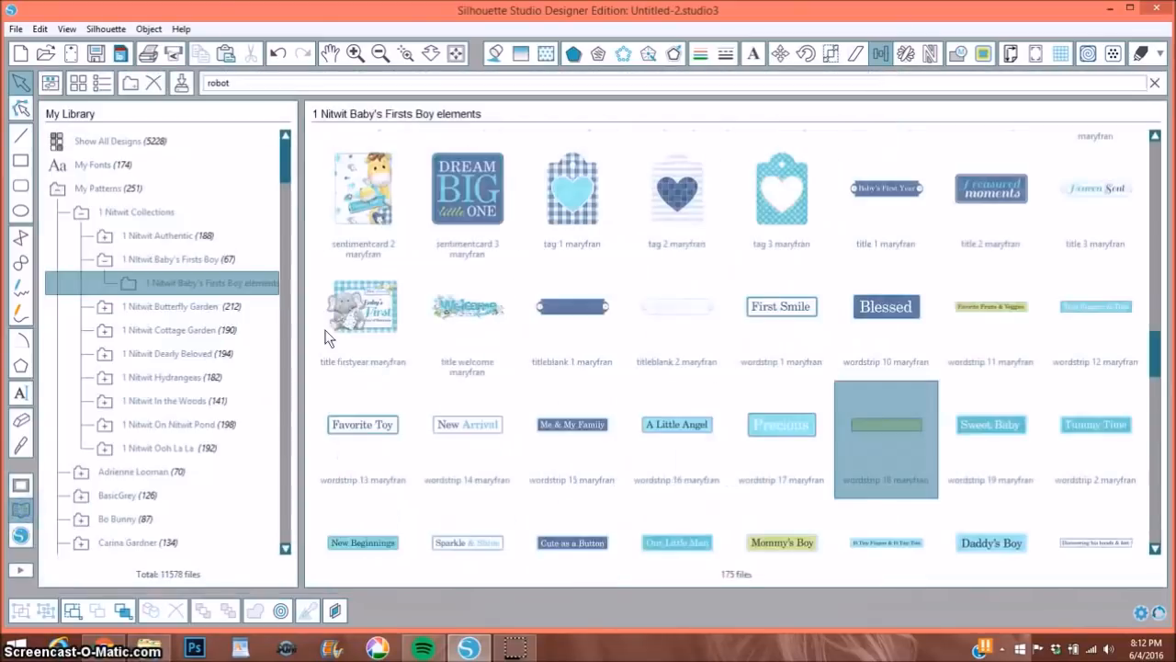
- Place the All Tuckered Out word strip on the card and browse the library again
click(872, 430)
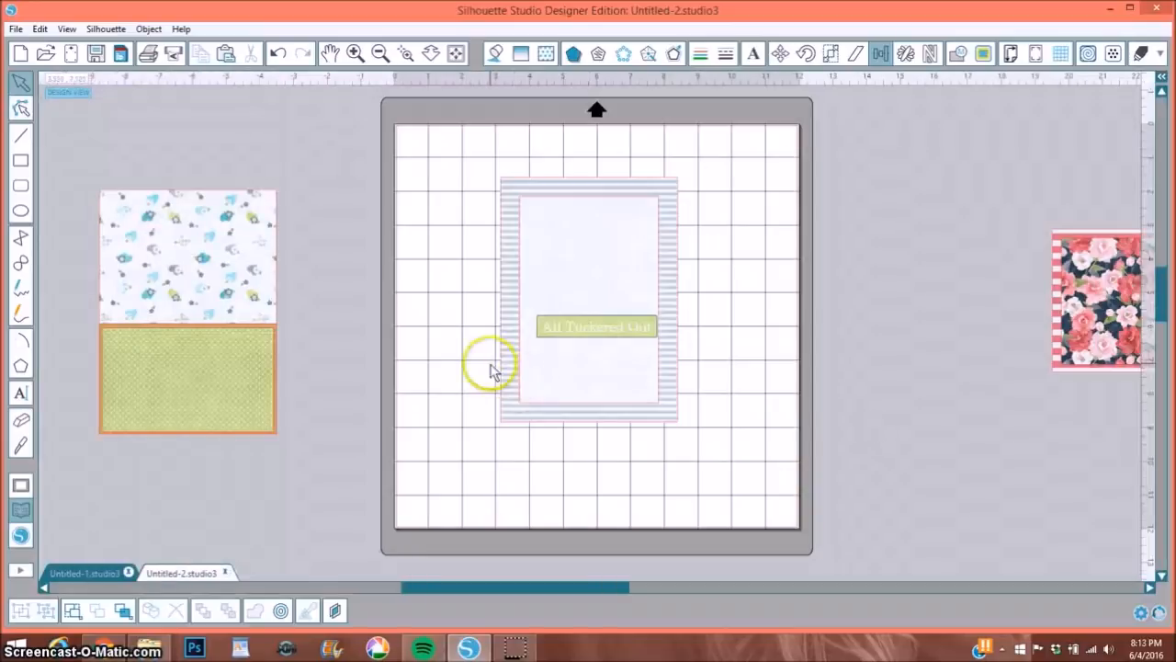
click(20, 494)
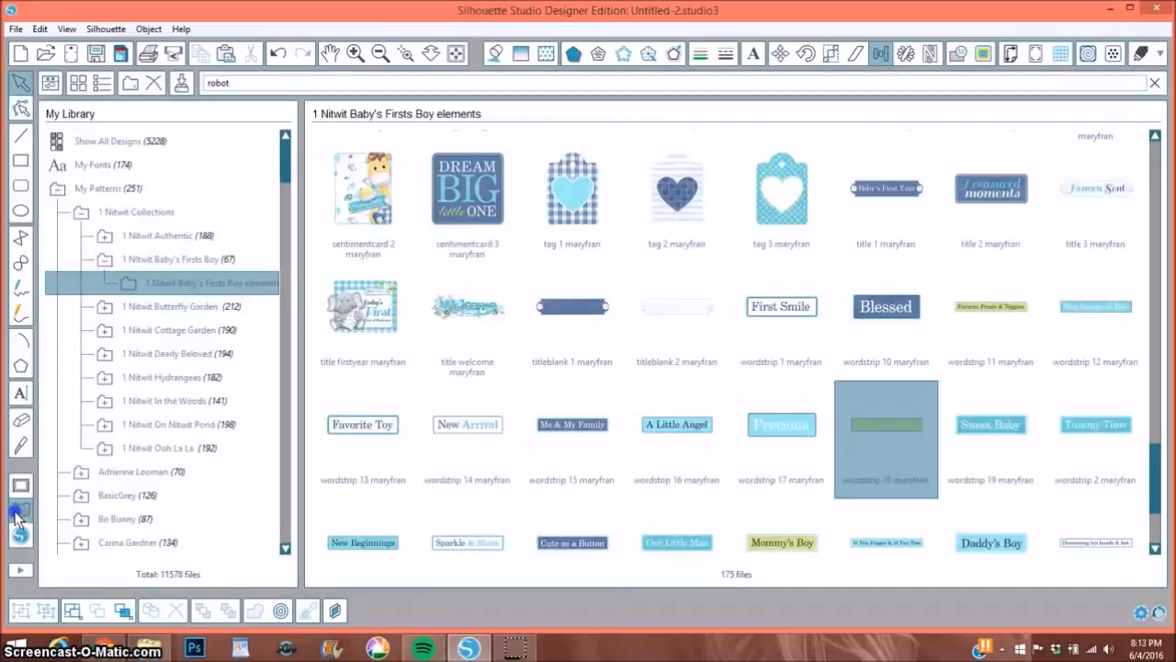
scroll(down, 3)
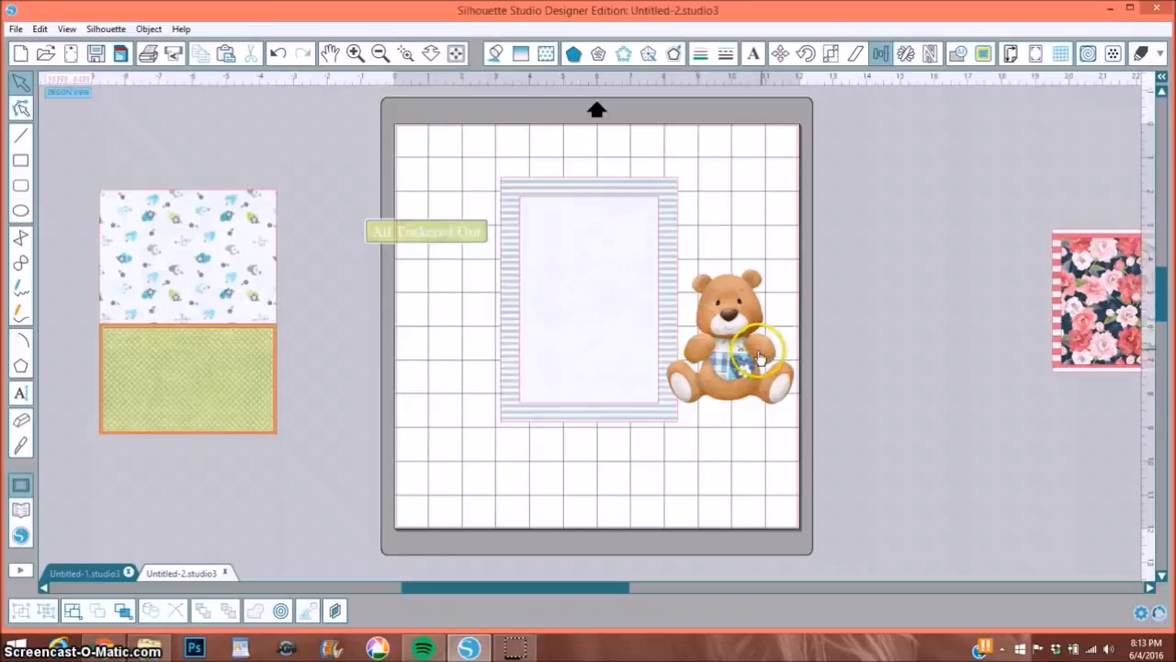
- Move the teddy bear onto the card, scale it down, and set it at the bottom-right corner
drag(735, 354, 639, 377)
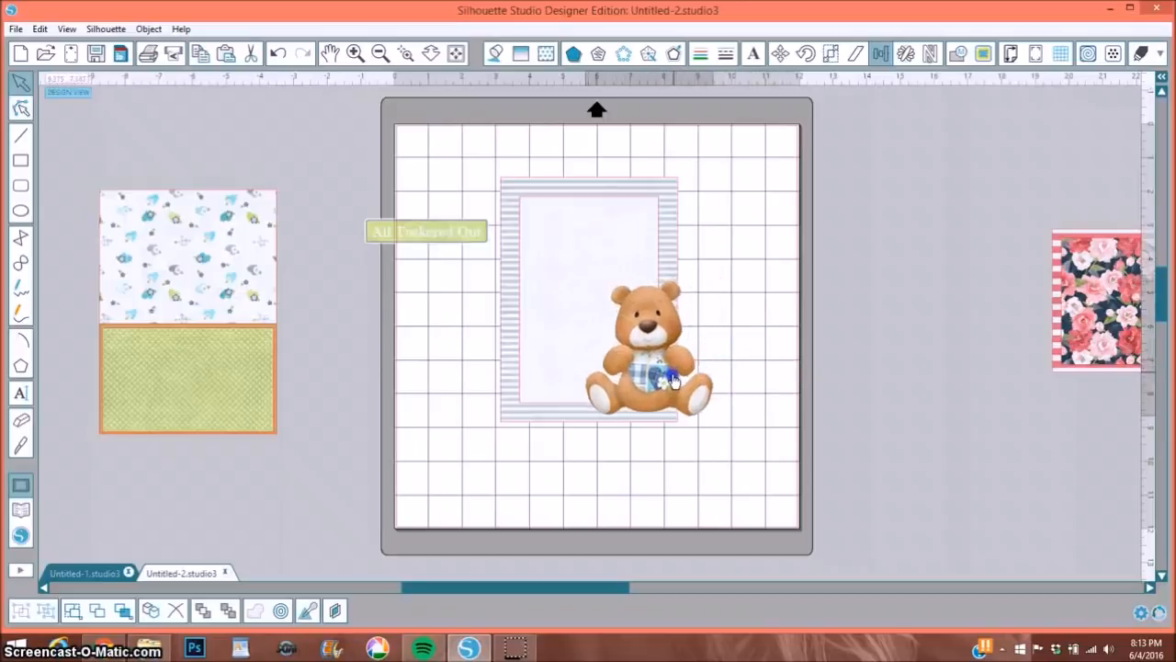
drag(675, 379, 643, 376)
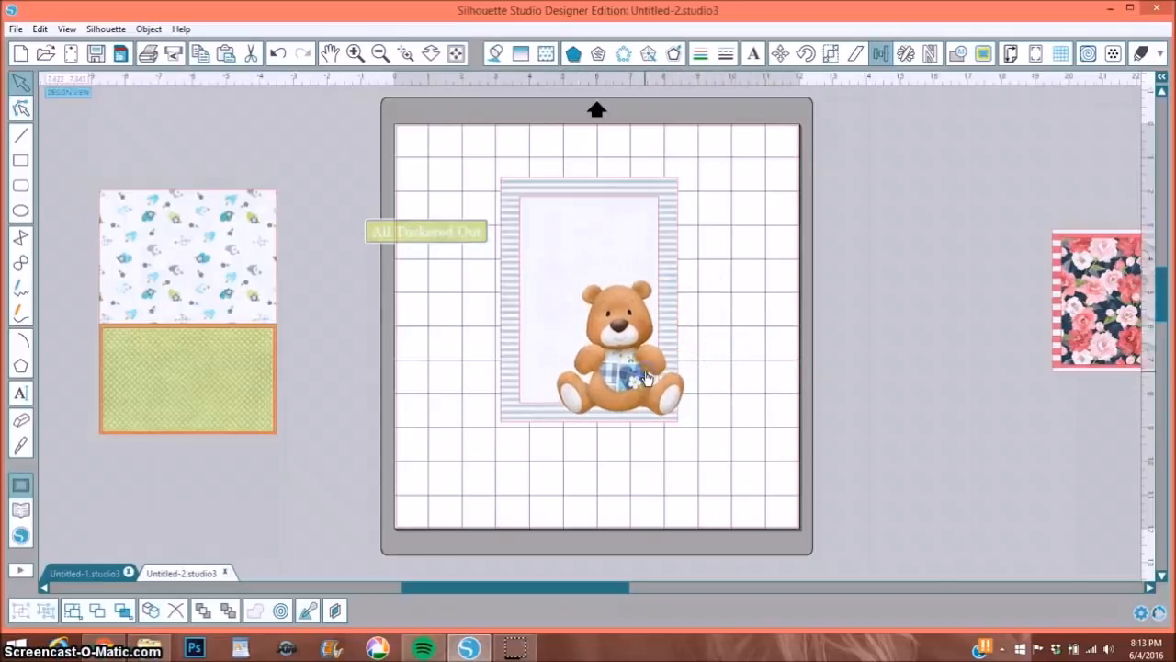
click(616, 377)
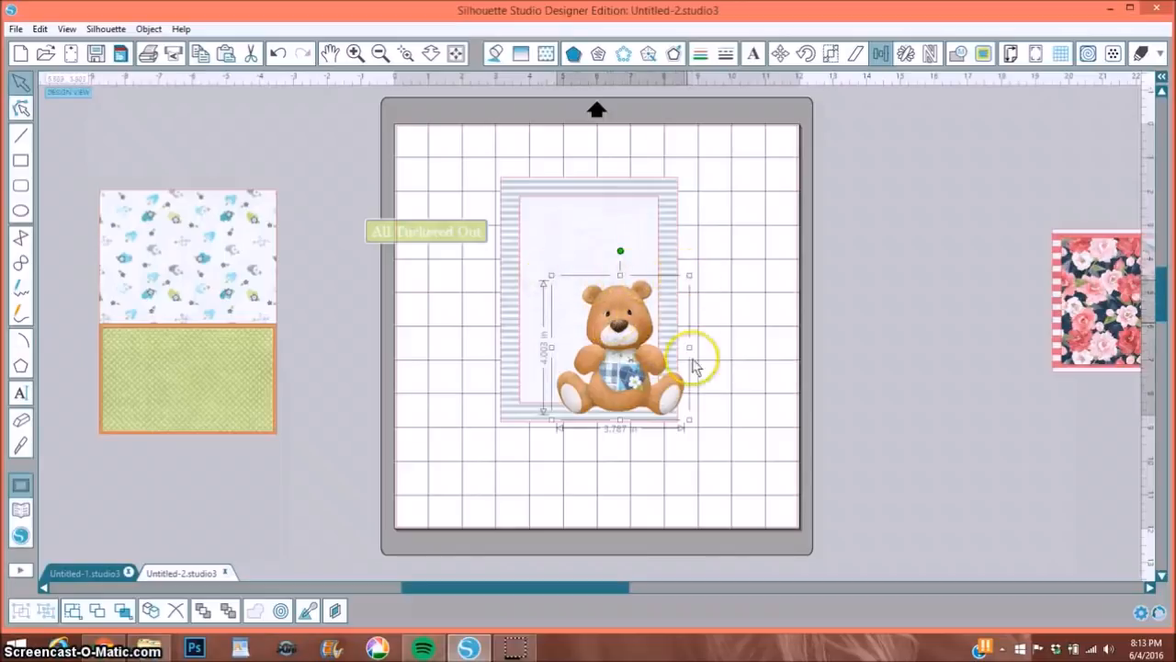
drag(690, 358, 689, 423)
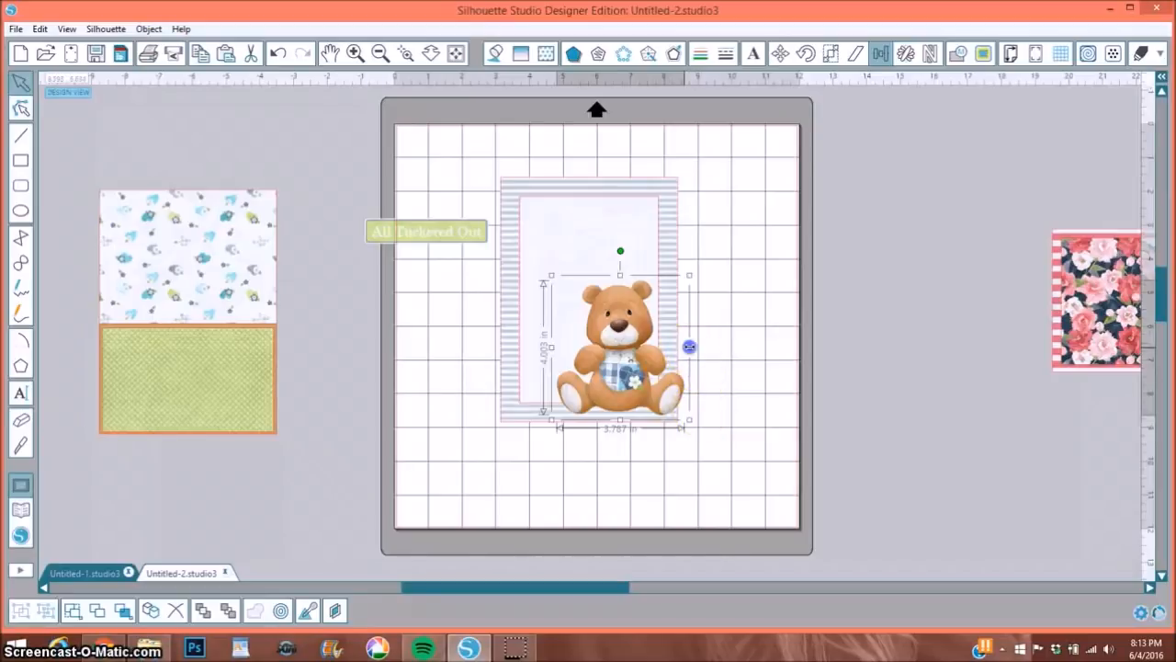
drag(689, 347, 636, 347)
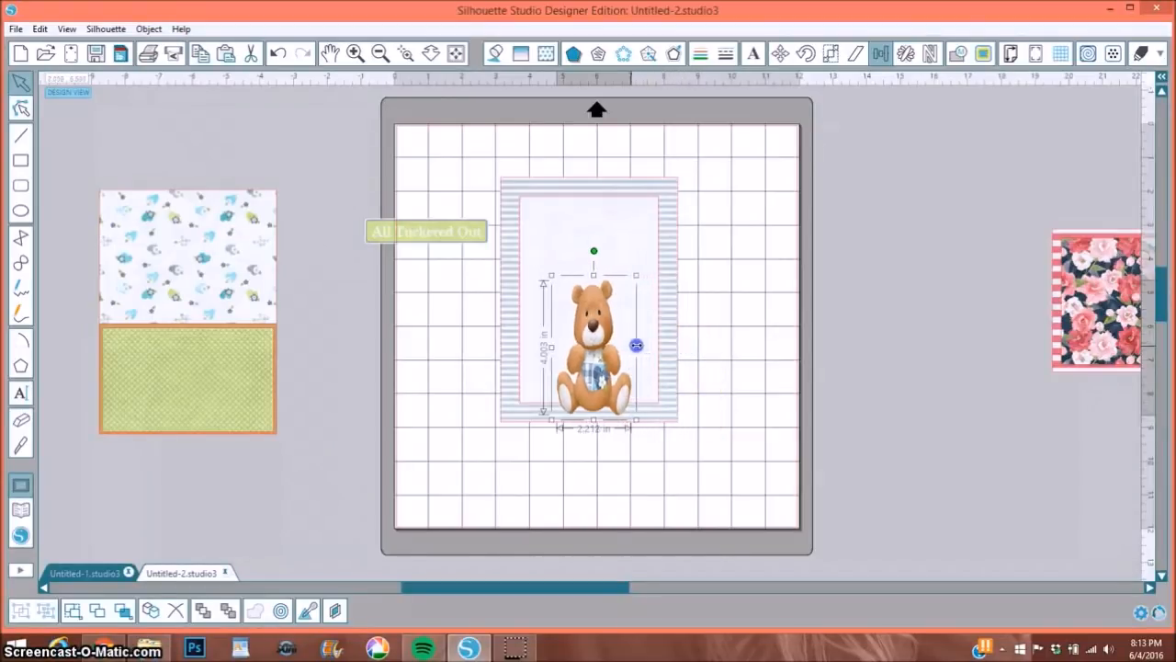
click(278, 53)
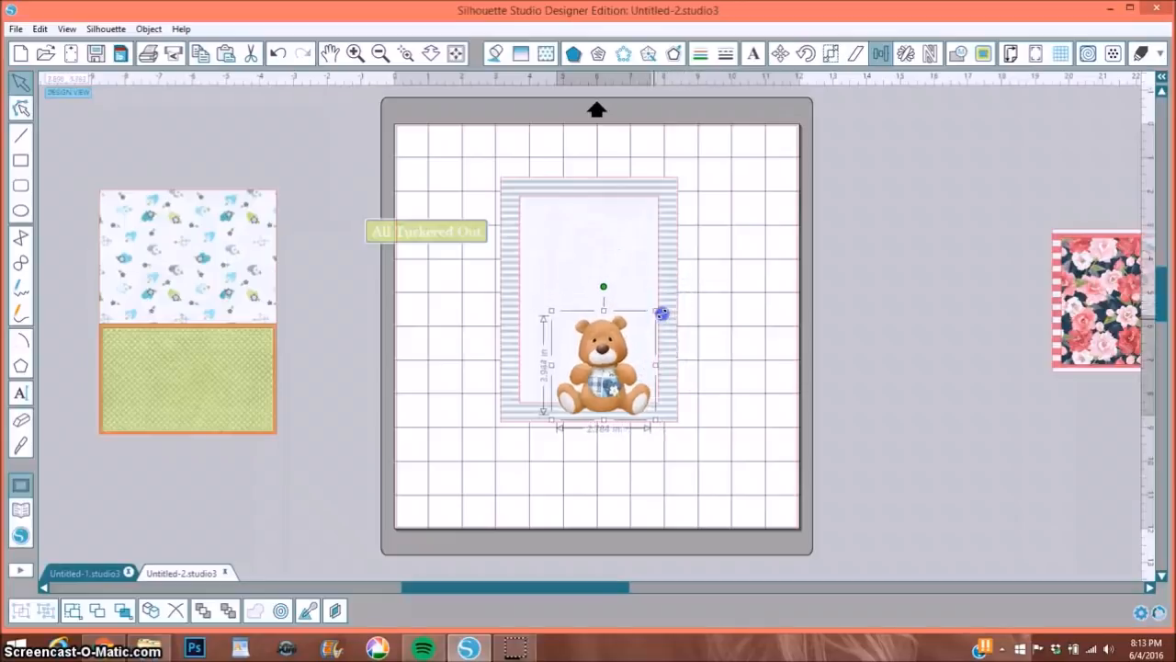
drag(662, 312, 659, 345)
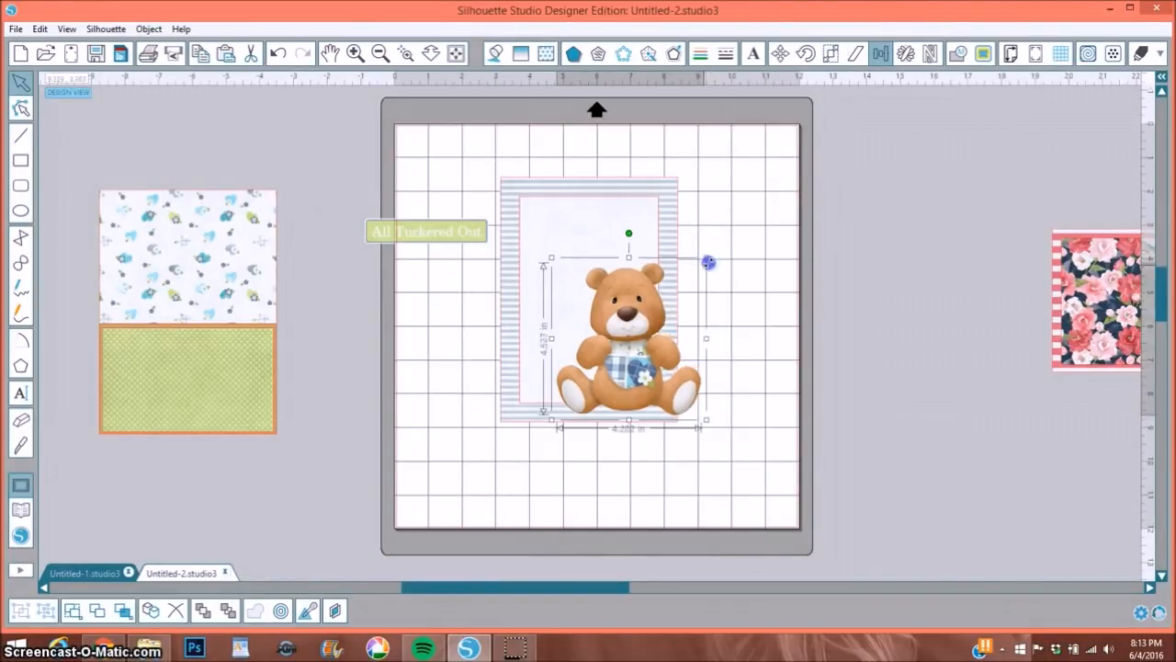
drag(708, 264, 671, 312)
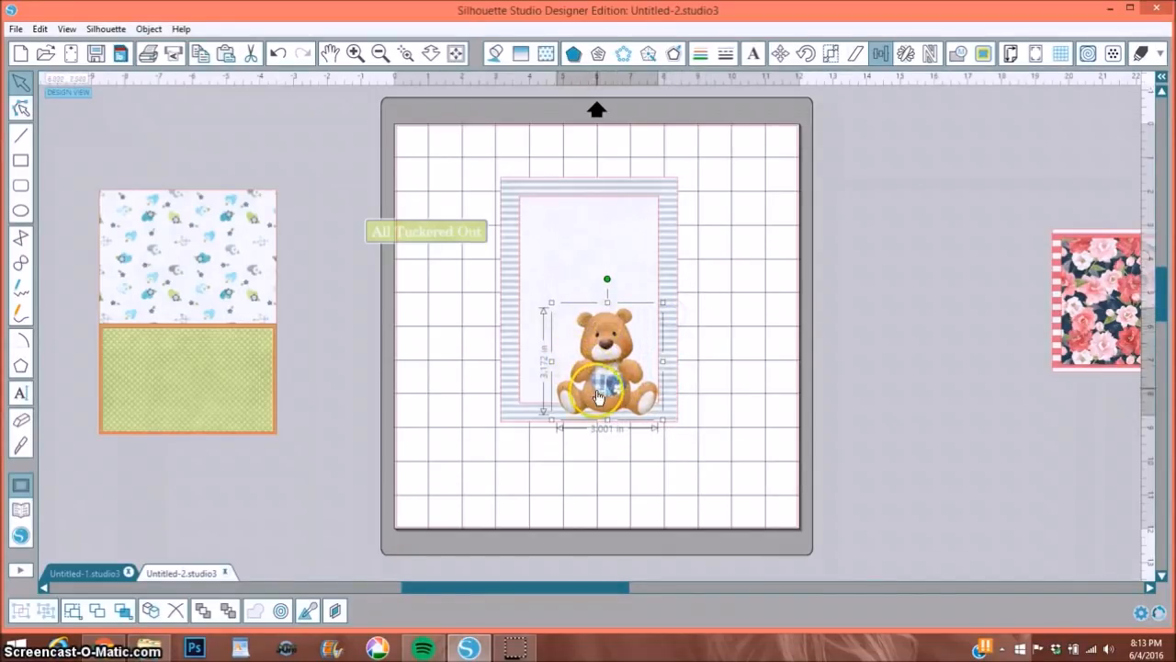
drag(598, 390, 634, 359)
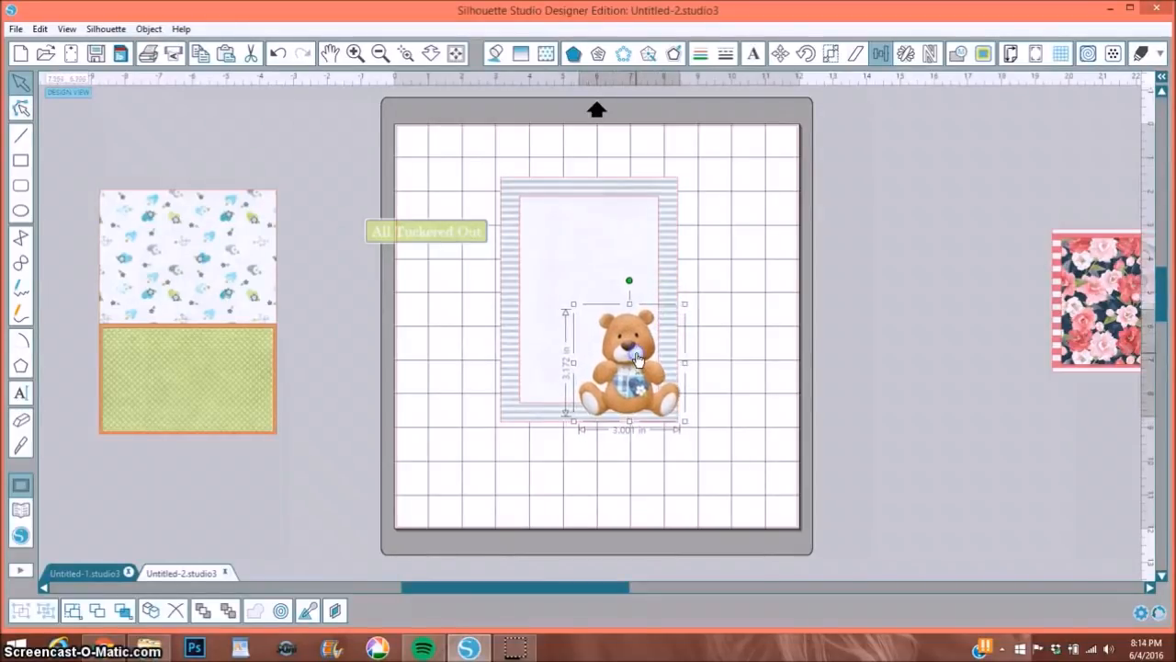
drag(684, 304, 676, 320)
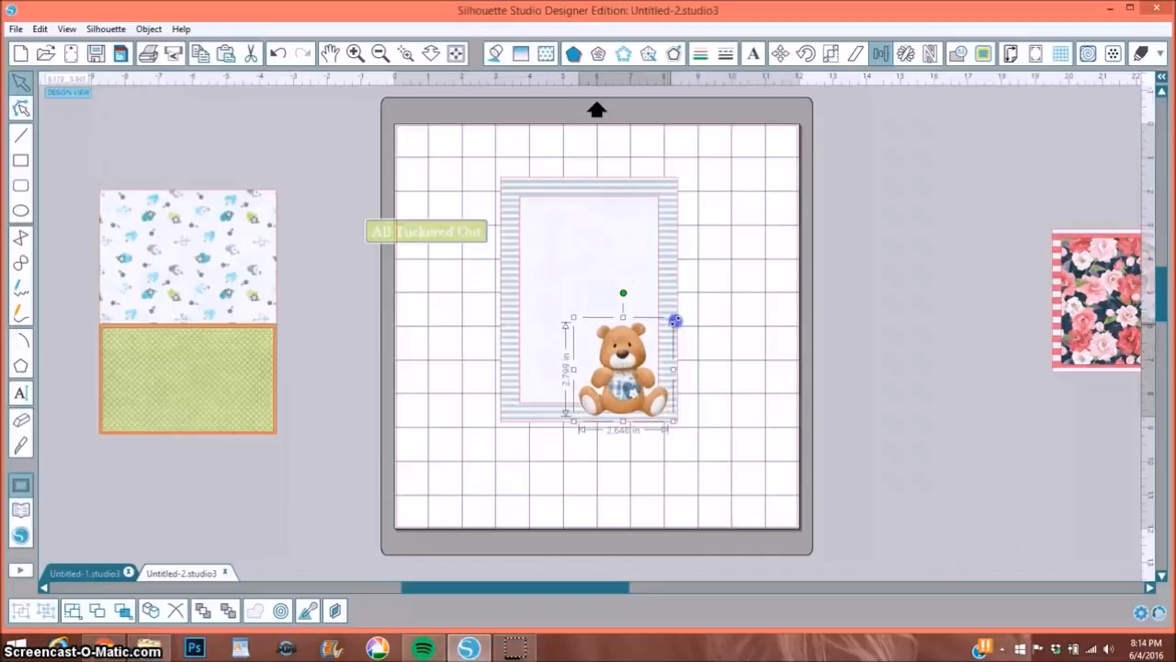
drag(675, 321, 644, 377)
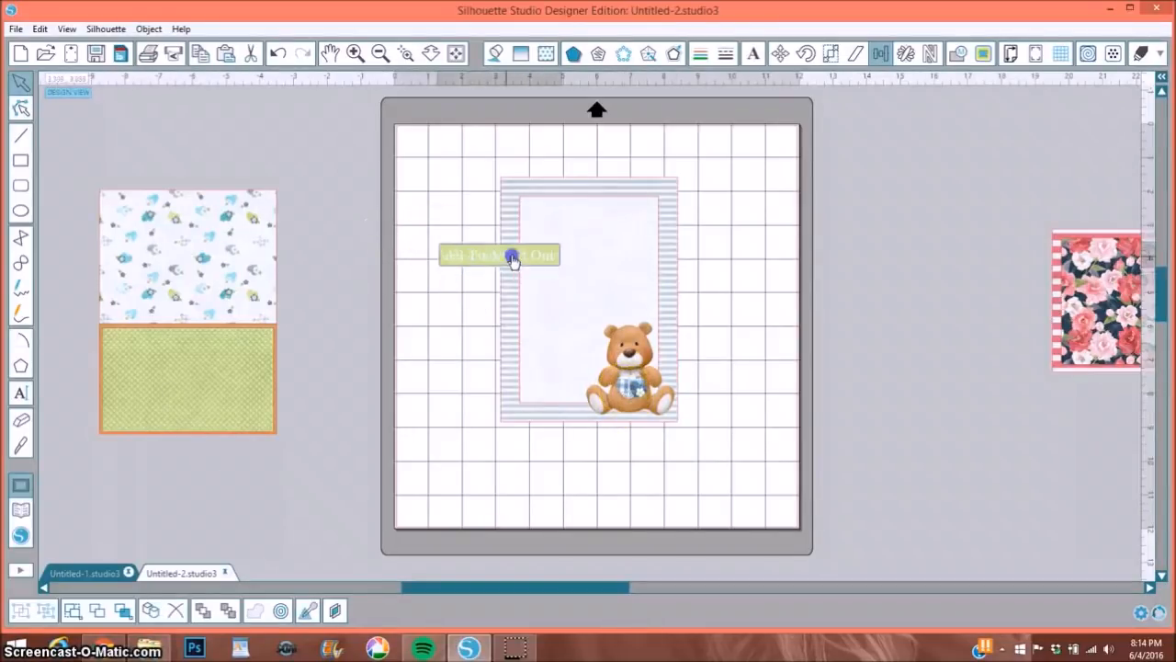
- Move the All Tuckered Out label and teddy bear off the card to the mat's top-left
drag(499, 254, 559, 266)
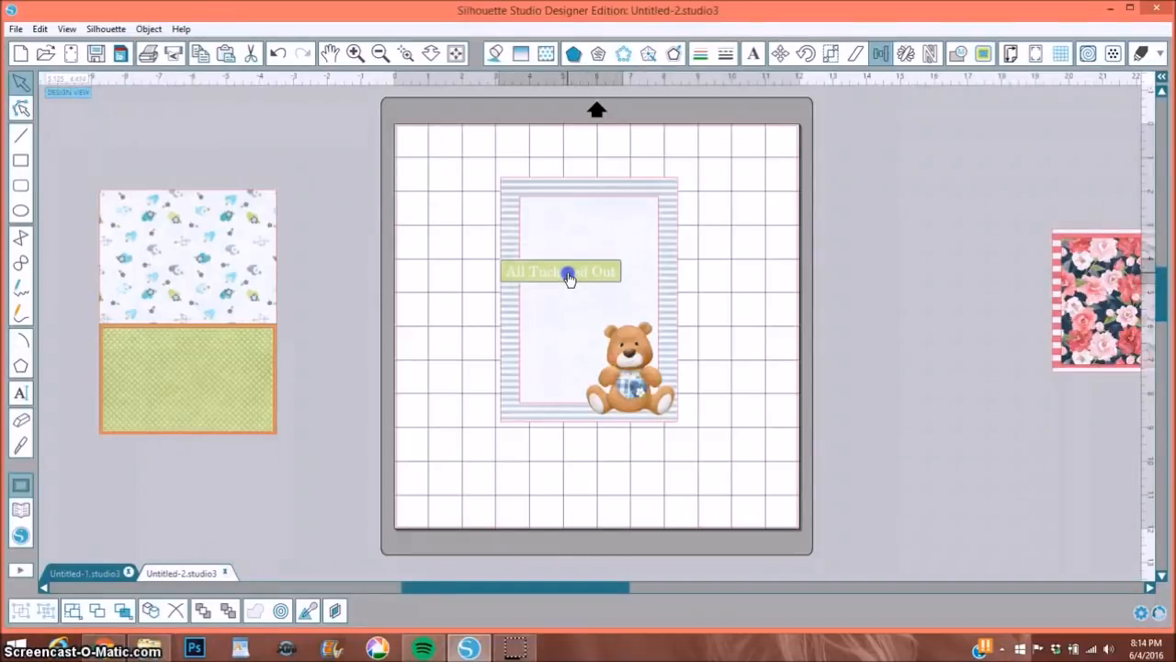
click(560, 271)
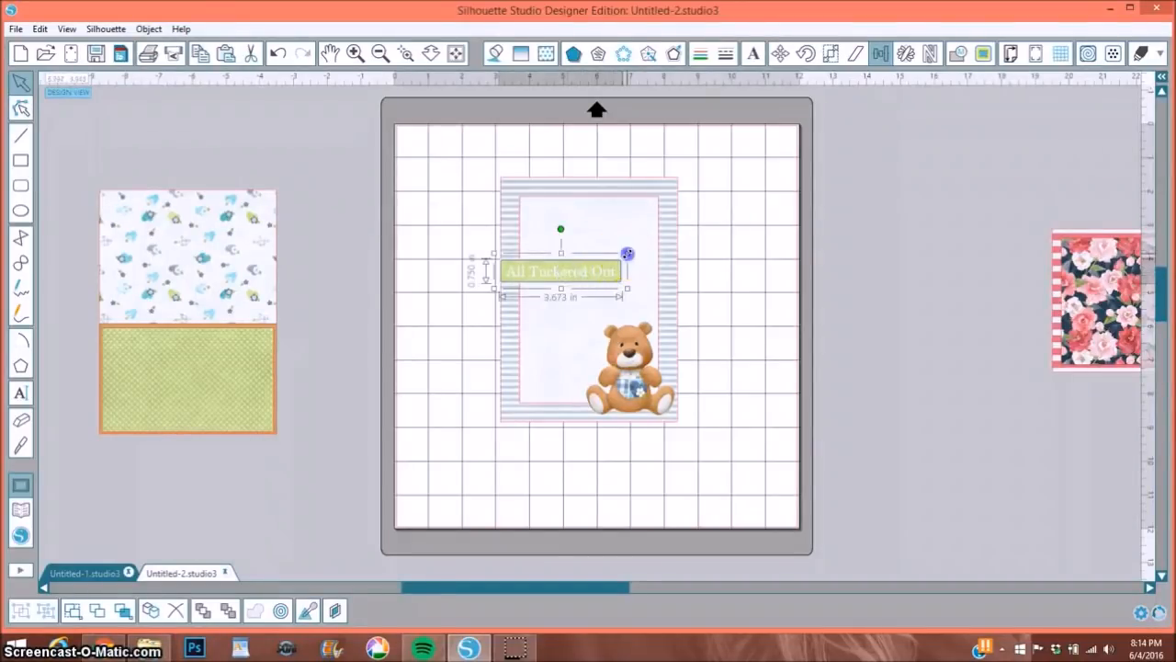
drag(628, 254, 597, 262)
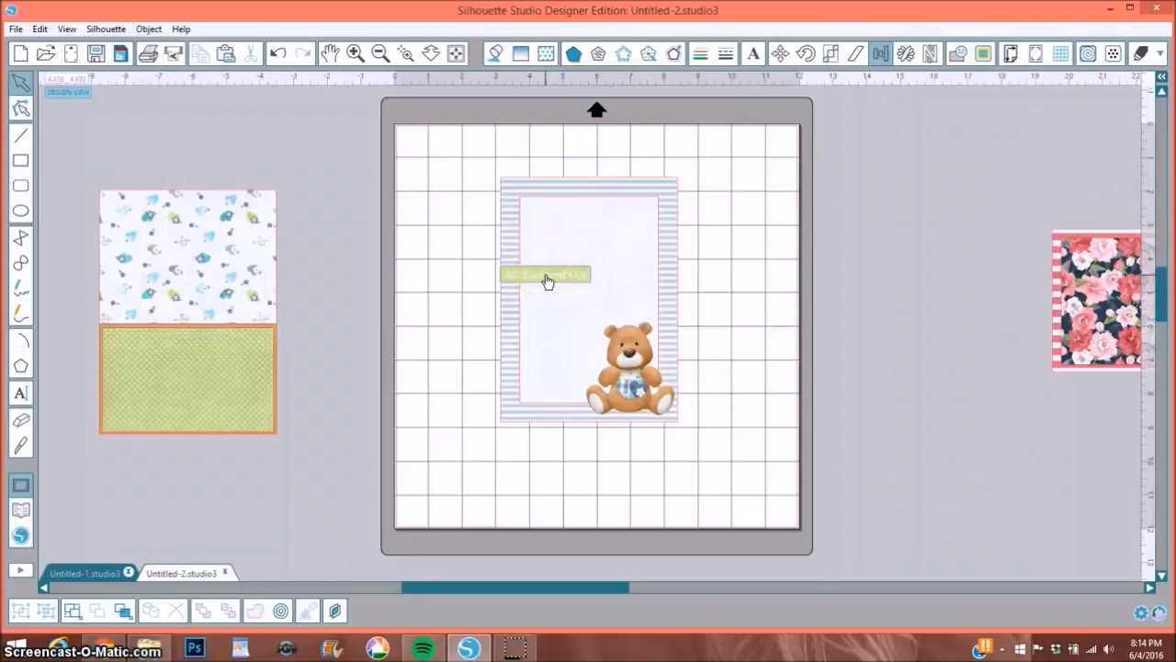
click(547, 276)
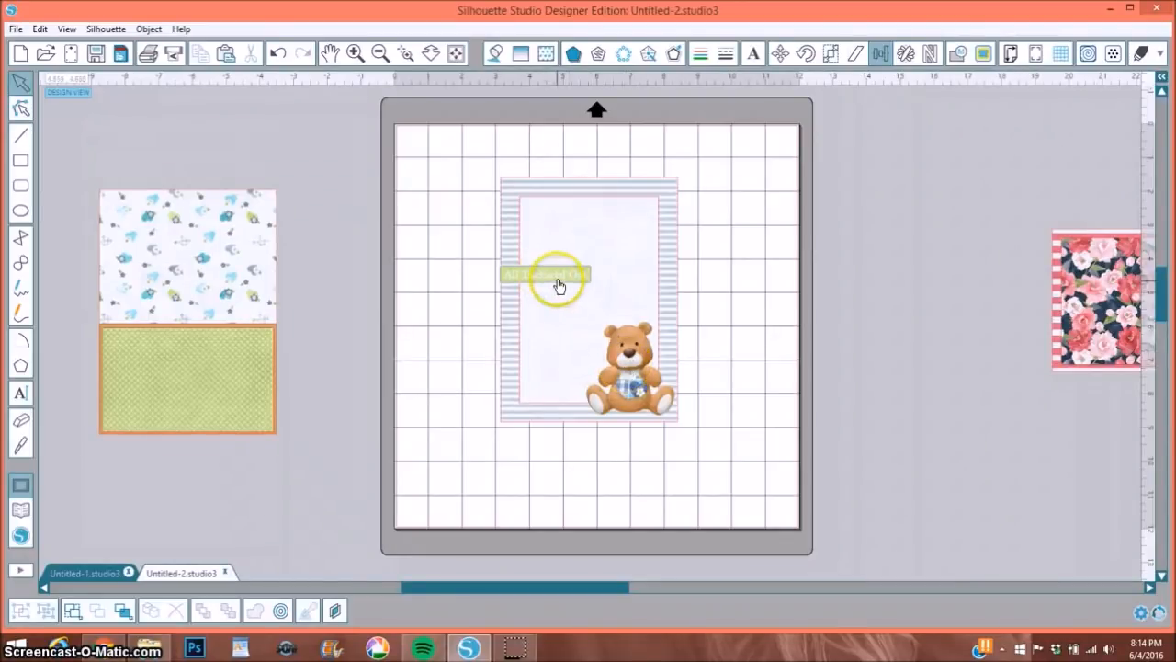
drag(547, 274, 460, 159)
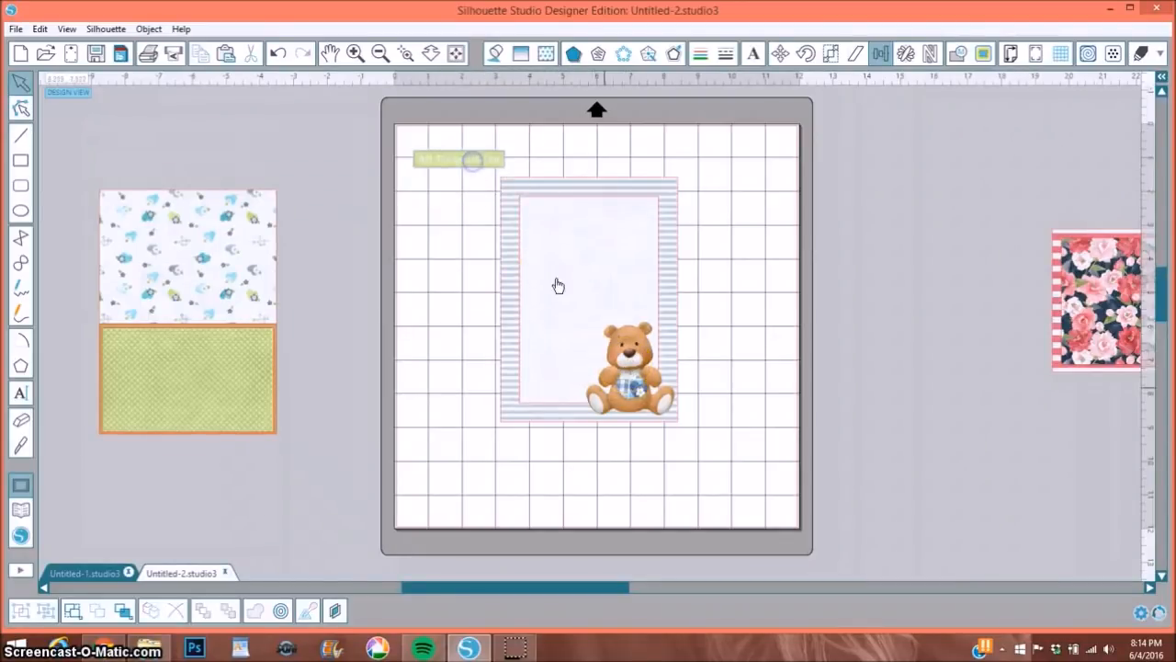
drag(630, 363, 446, 229)
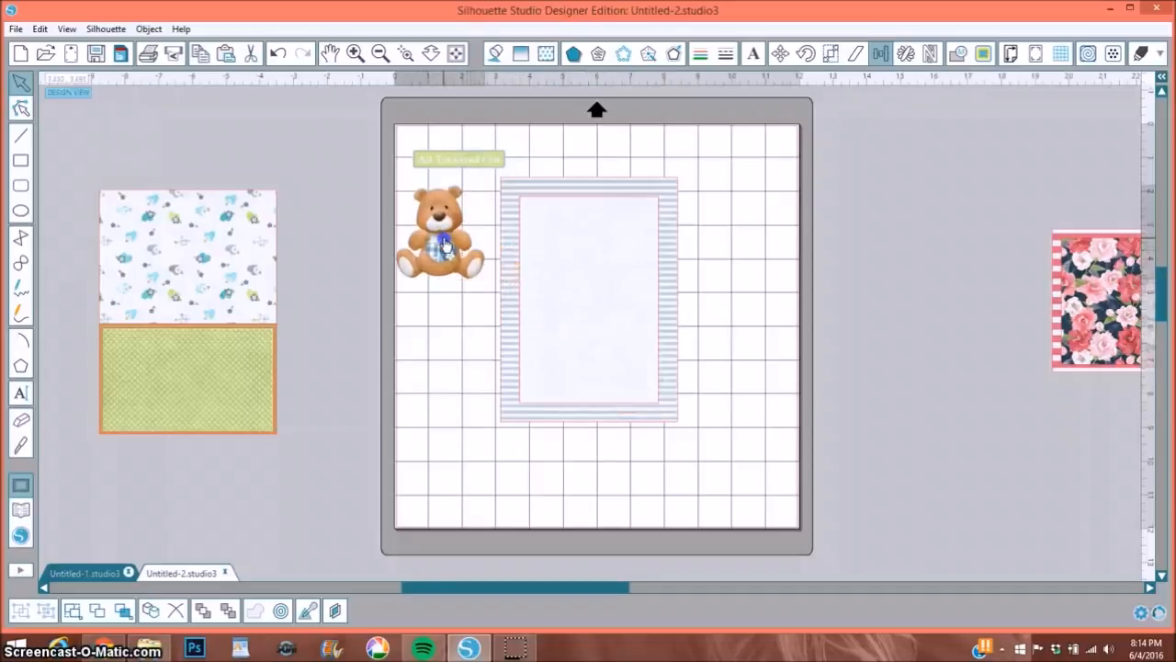
click(446, 239)
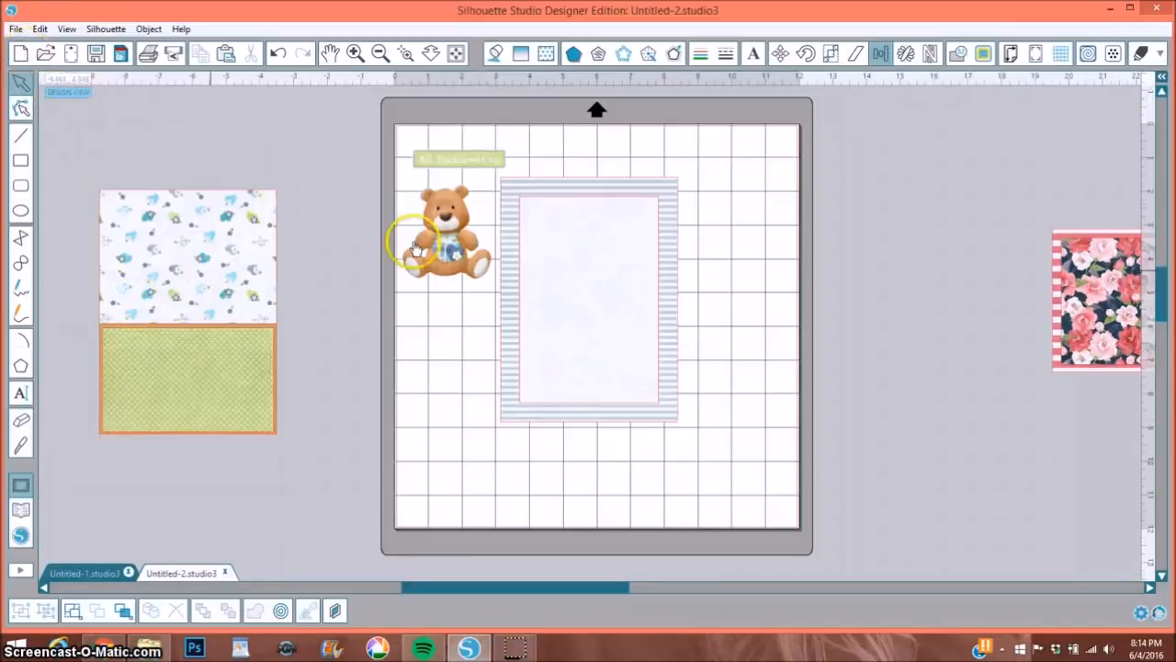
- Move the striped card off the mat and align the green dotted pocket over the bird paper's lower half
drag(441, 244, 225, 344)
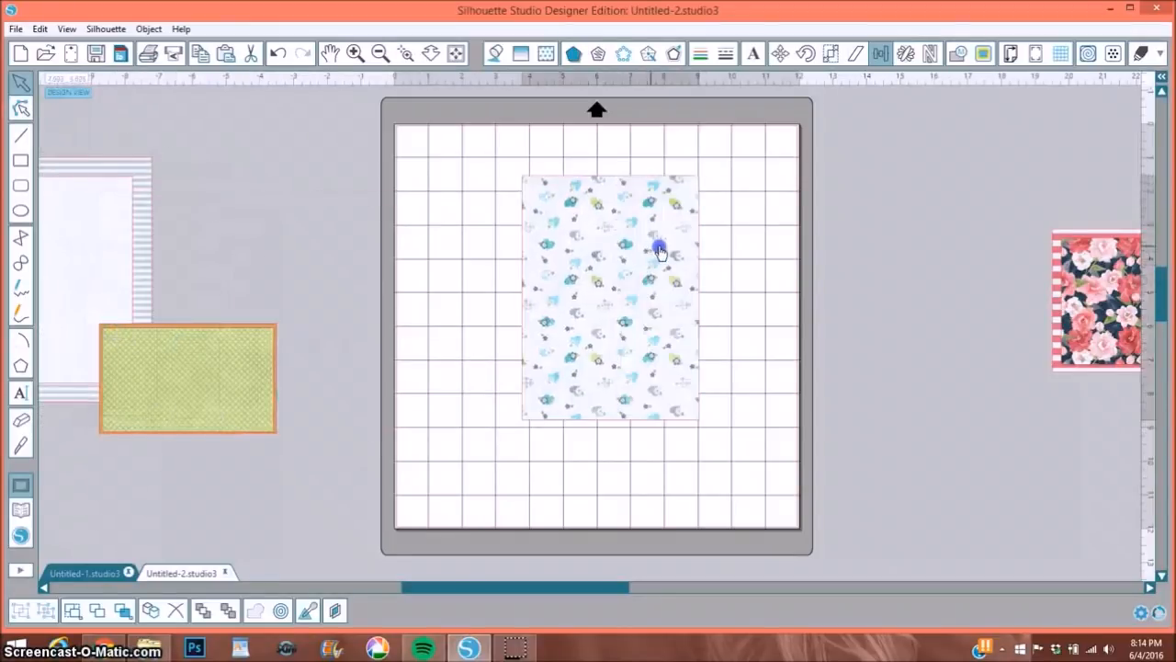
drag(184, 377, 482, 372)
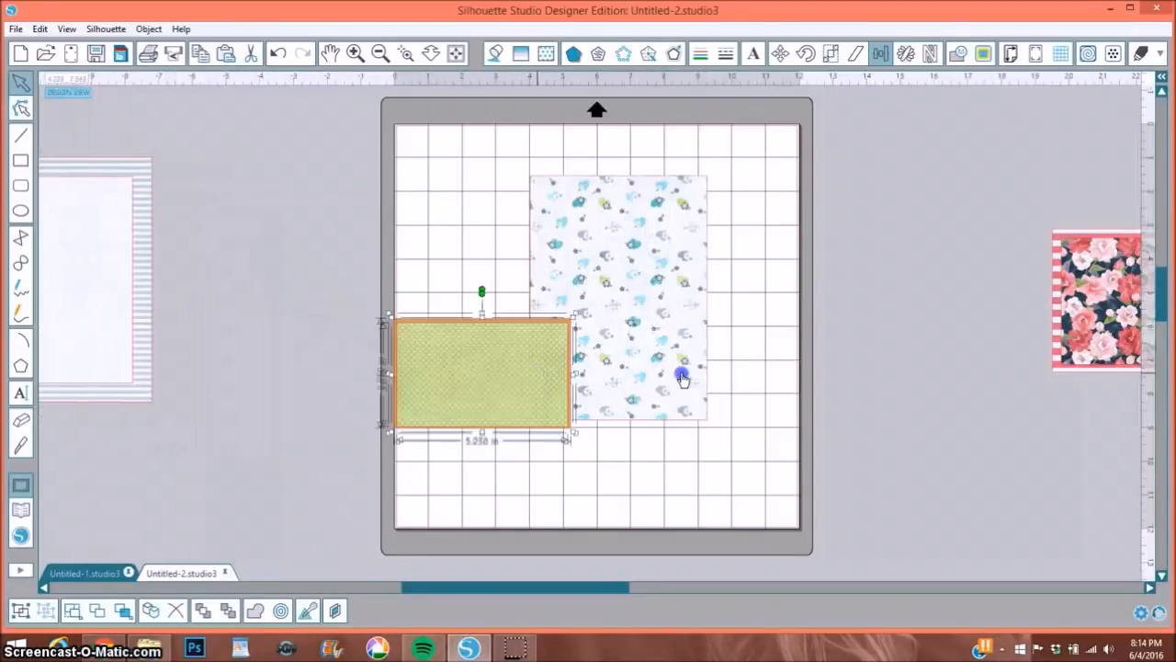
drag(685, 377, 395, 349)
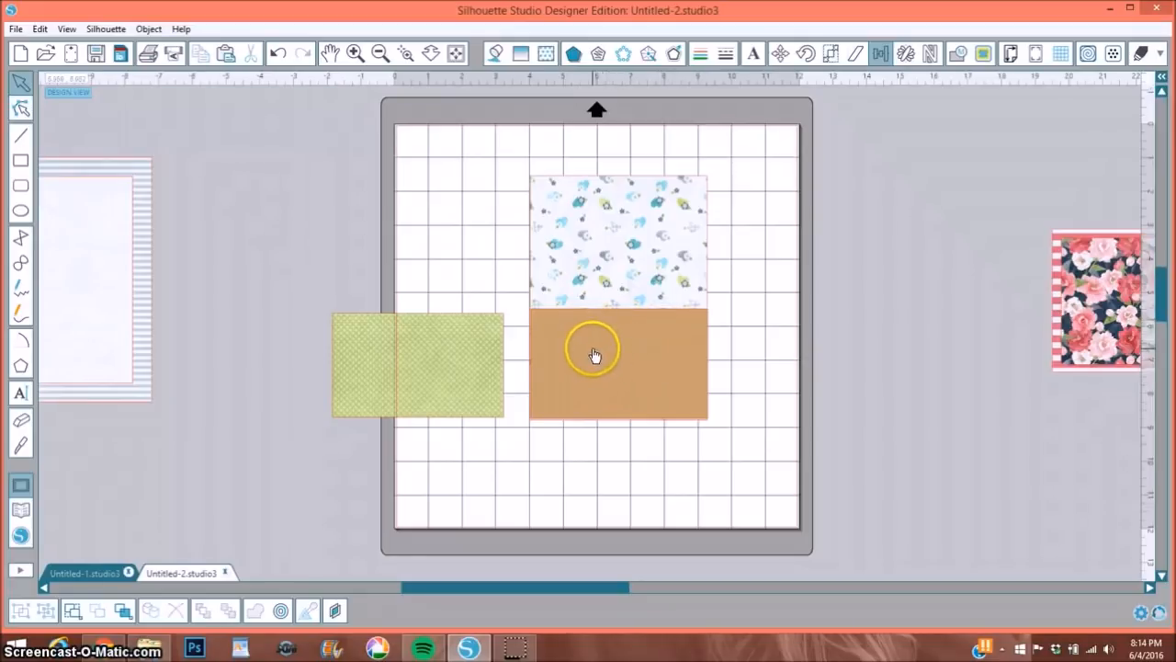
mouse_move(523, 345)
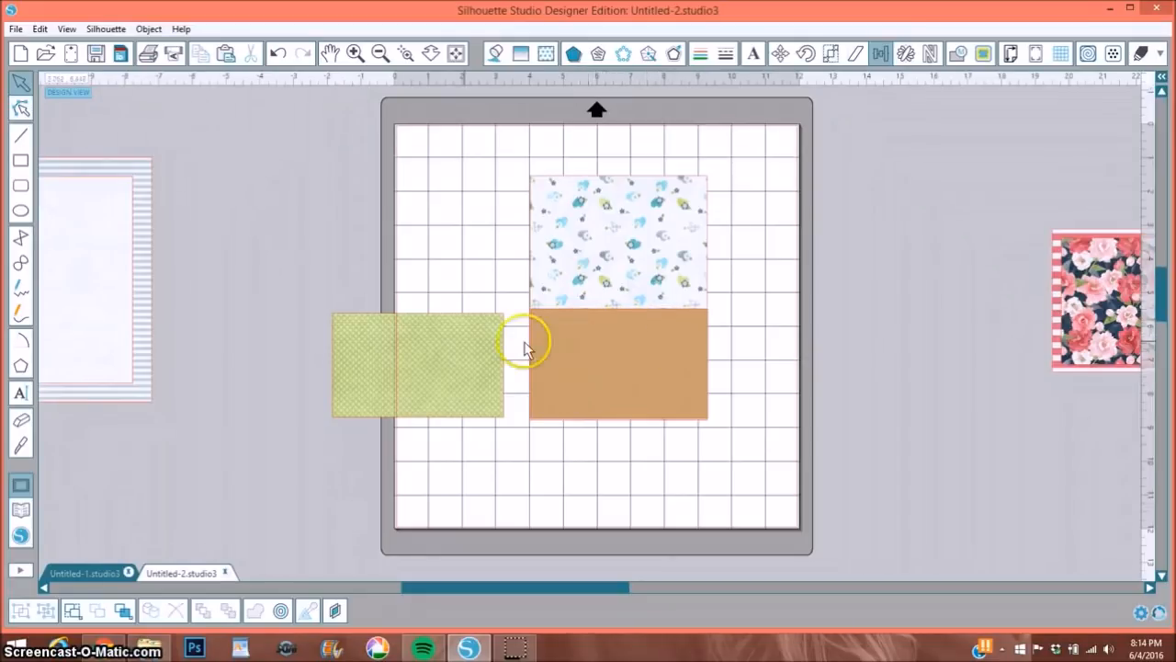
drag(418, 367, 598, 363)
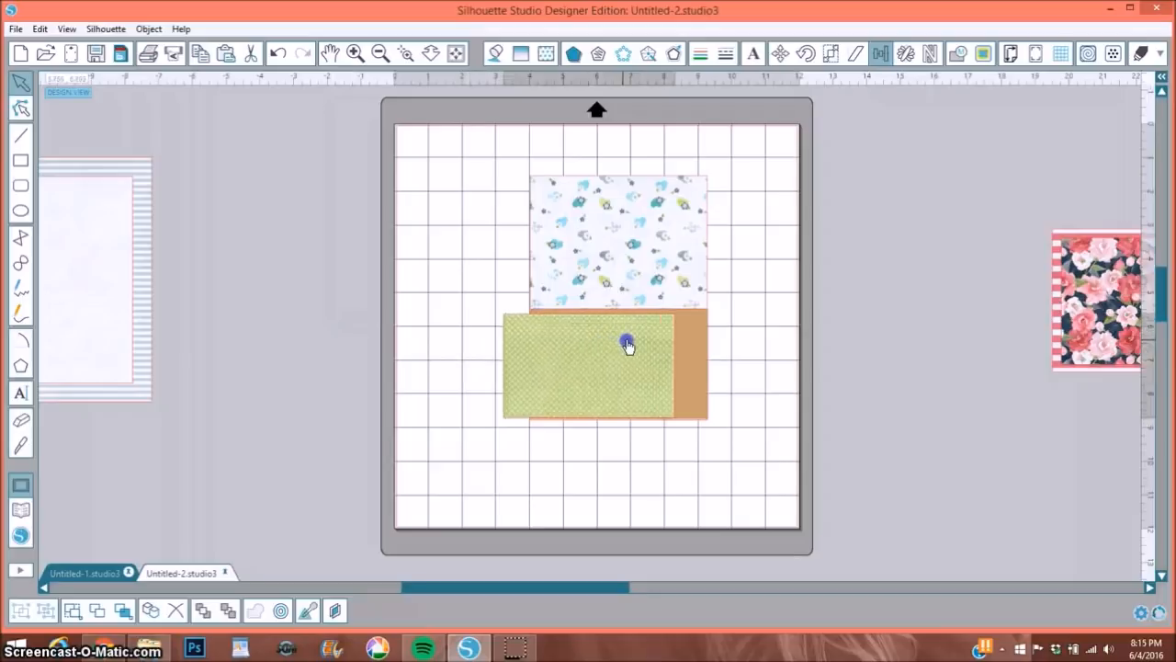
drag(630, 345, 652, 345)
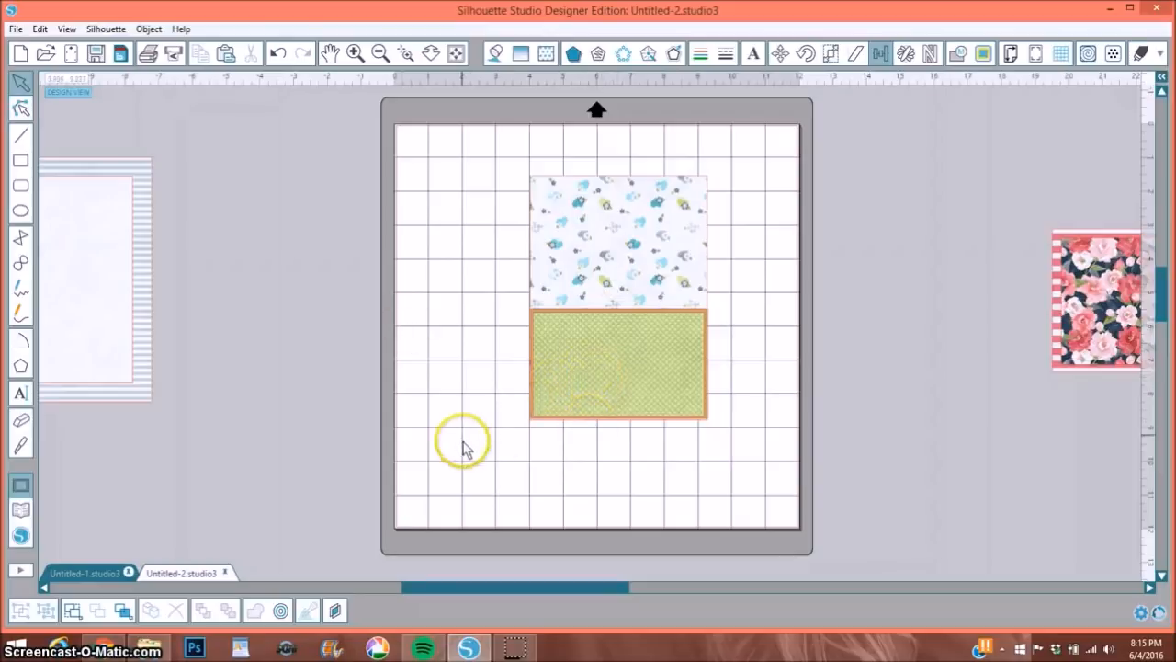
mouse_move(458, 403)
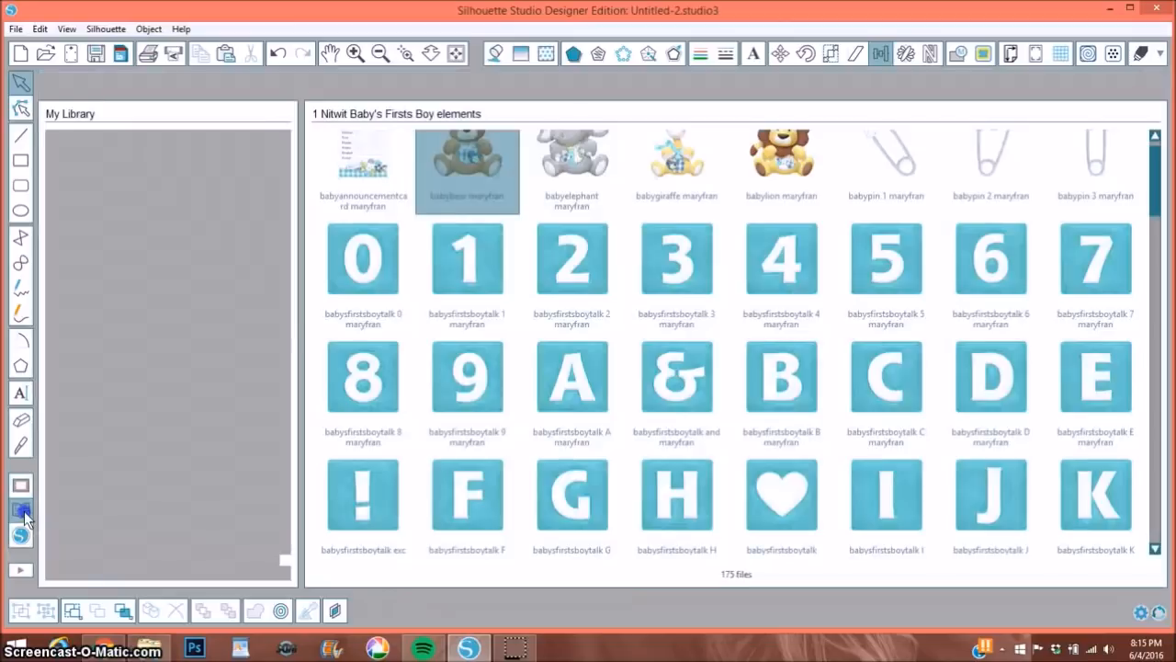
- Browse the library's collection folders for the Baby's Firsts Boy letter blocks
click(20, 514)
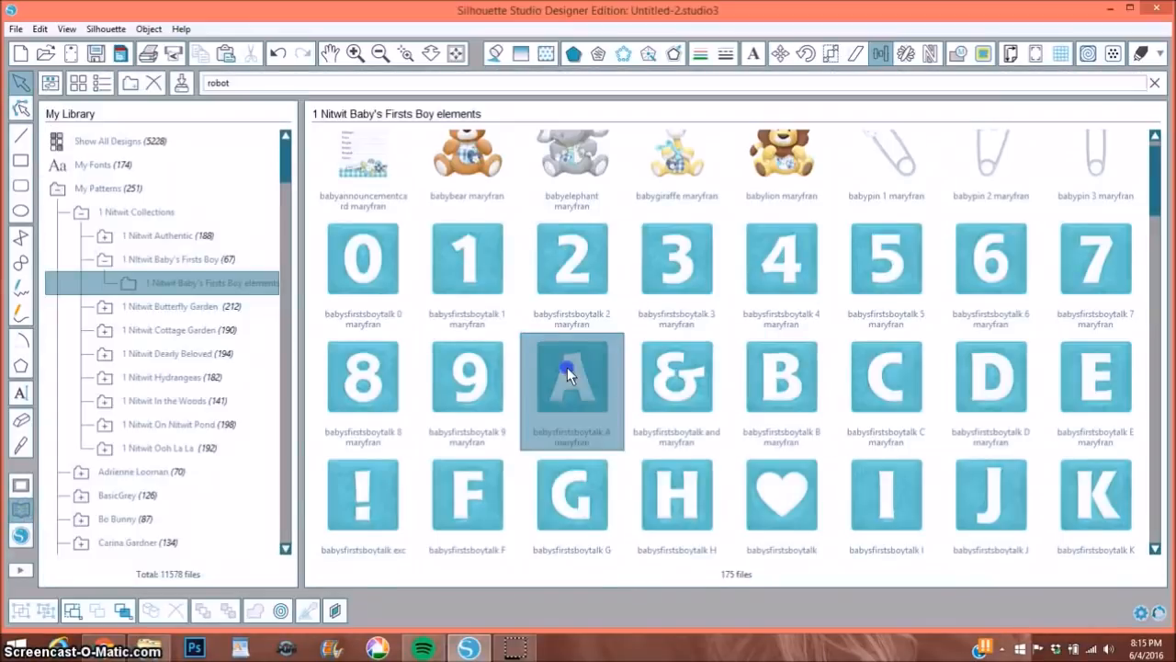
mouse_move(565, 376)
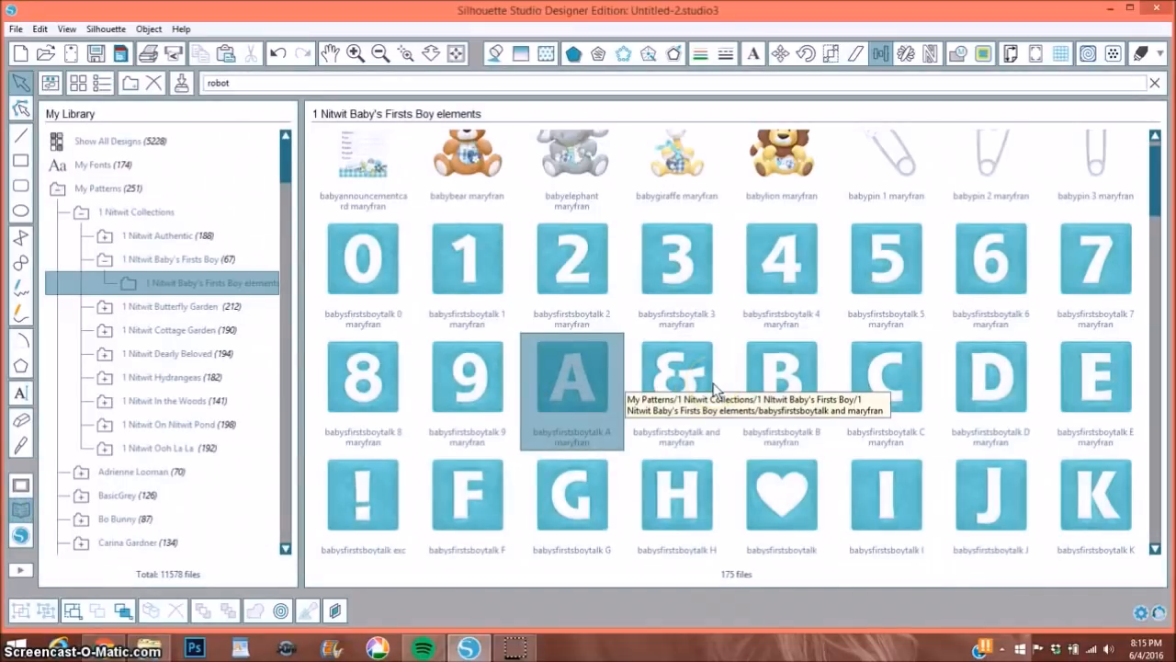
scroll(down, 3)
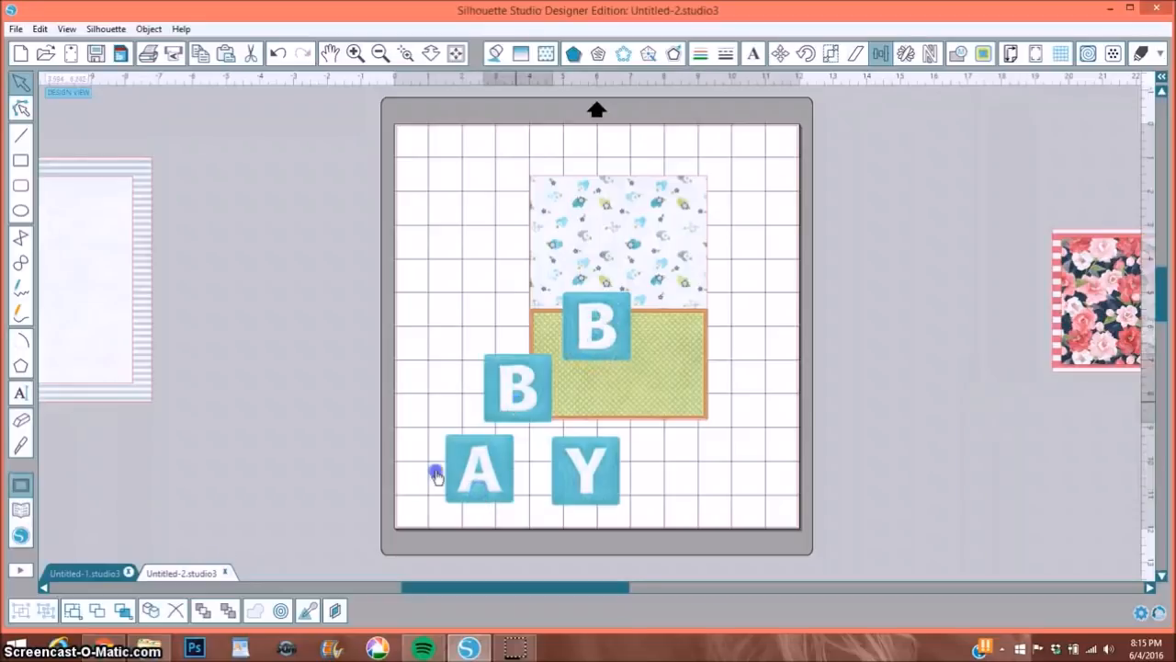
- Line the B, A, B, Y blocks up in a row, group-select them, and centre them on the green pocket
drag(517, 386, 464, 464)
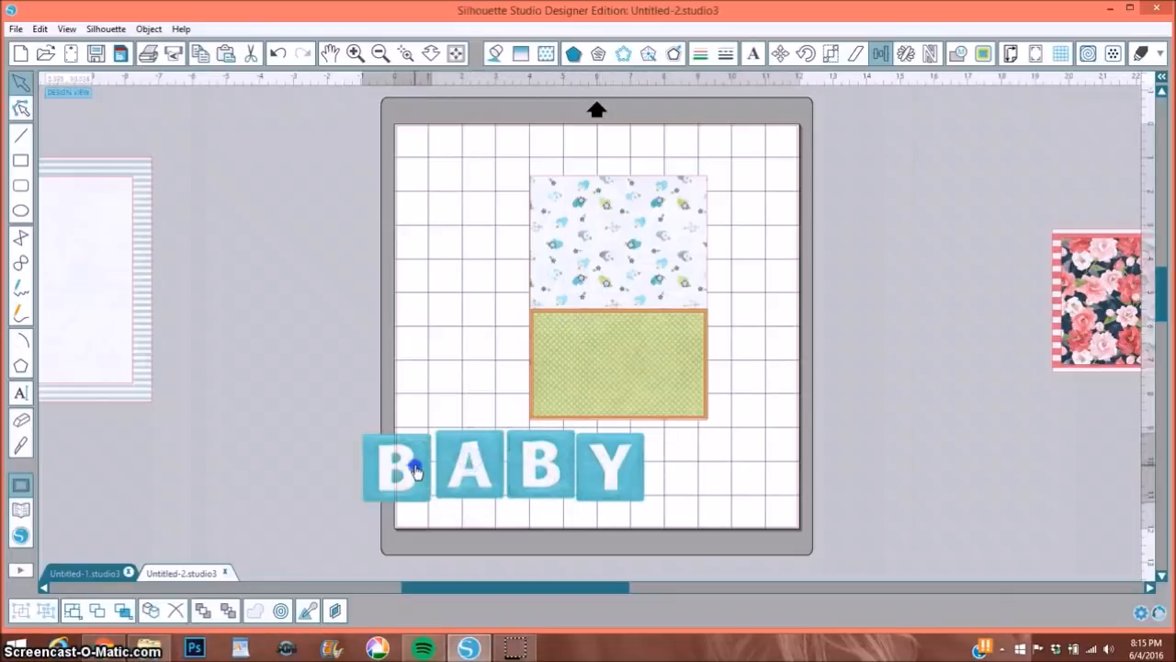
click(398, 467)
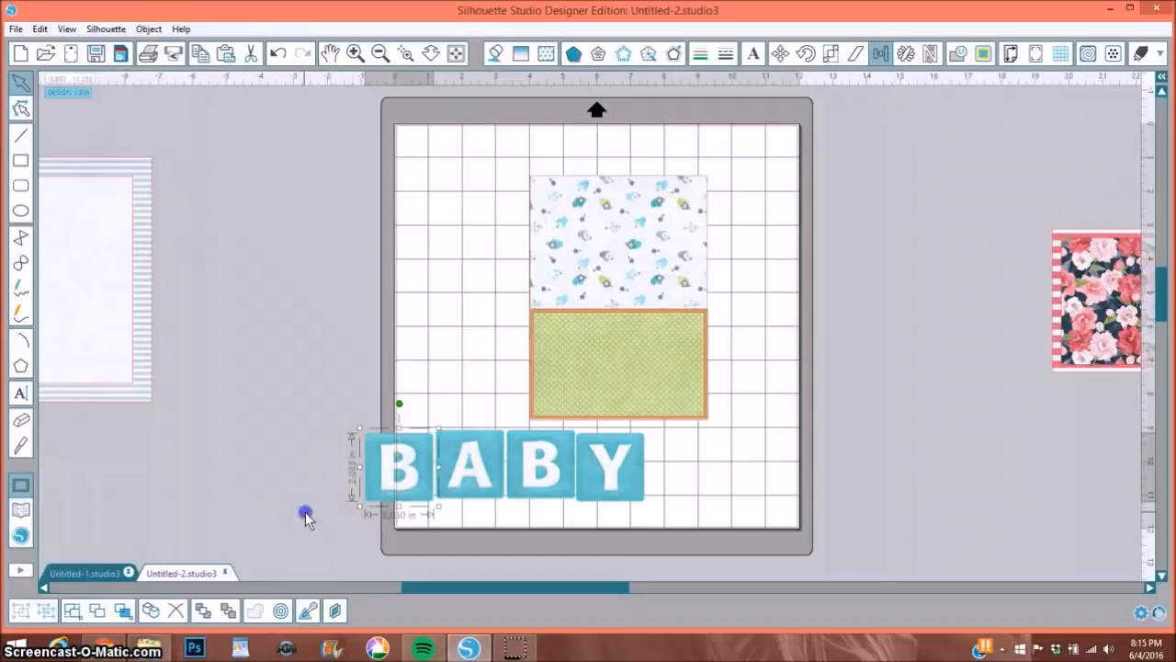
drag(307, 513, 655, 483)
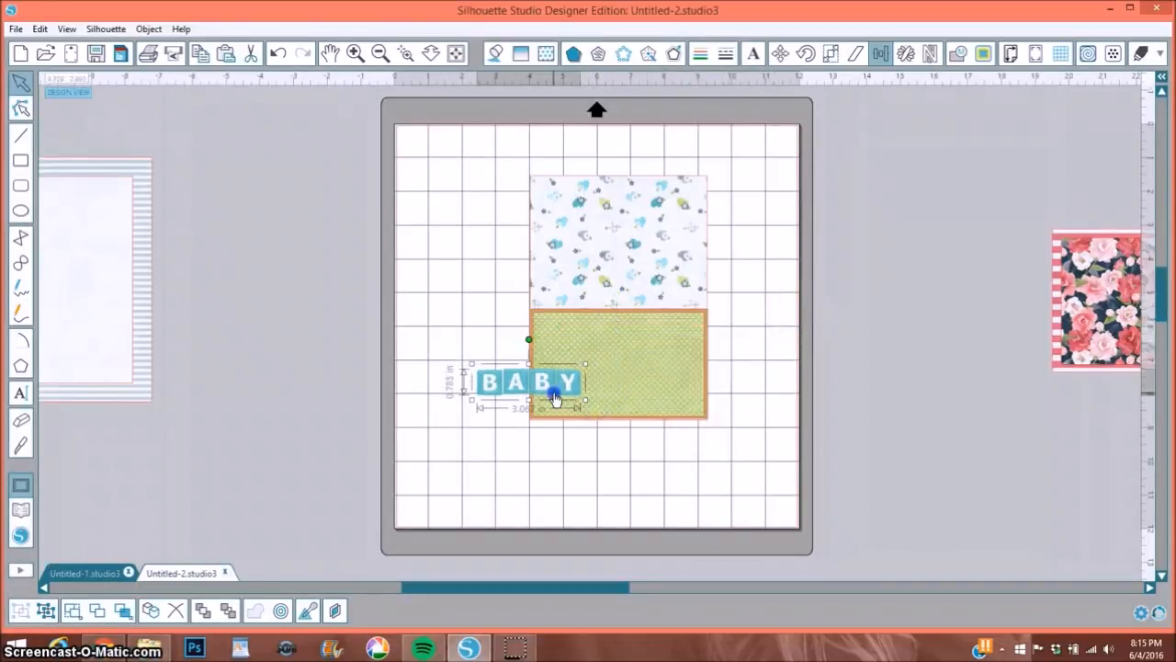
drag(529, 381, 625, 365)
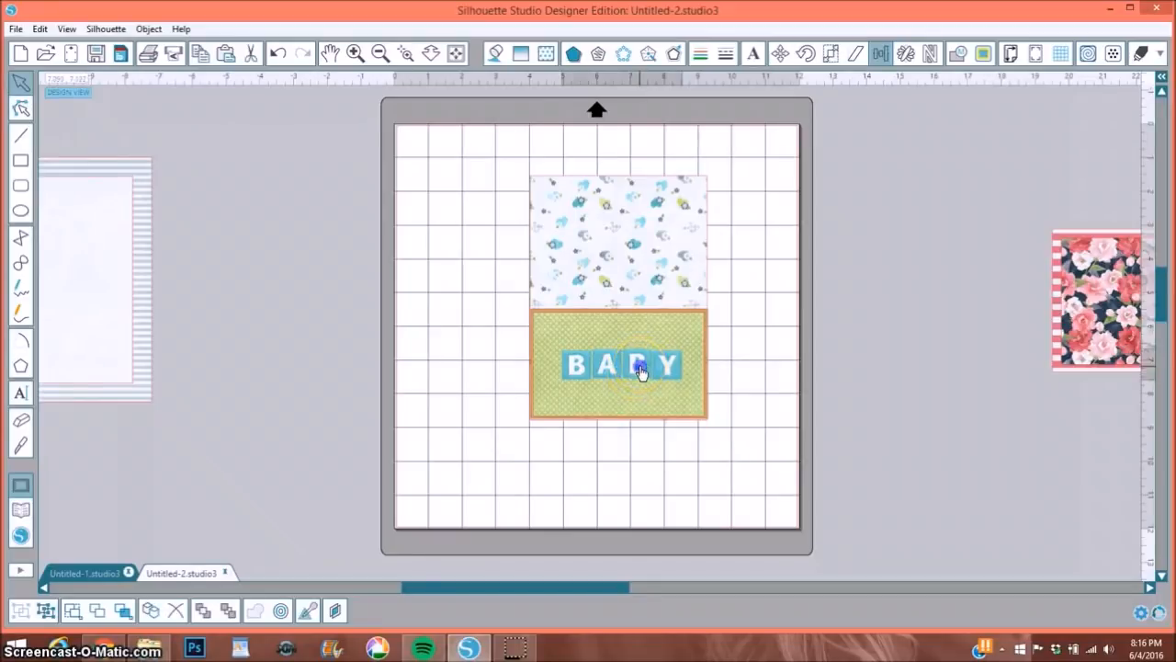
click(625, 365)
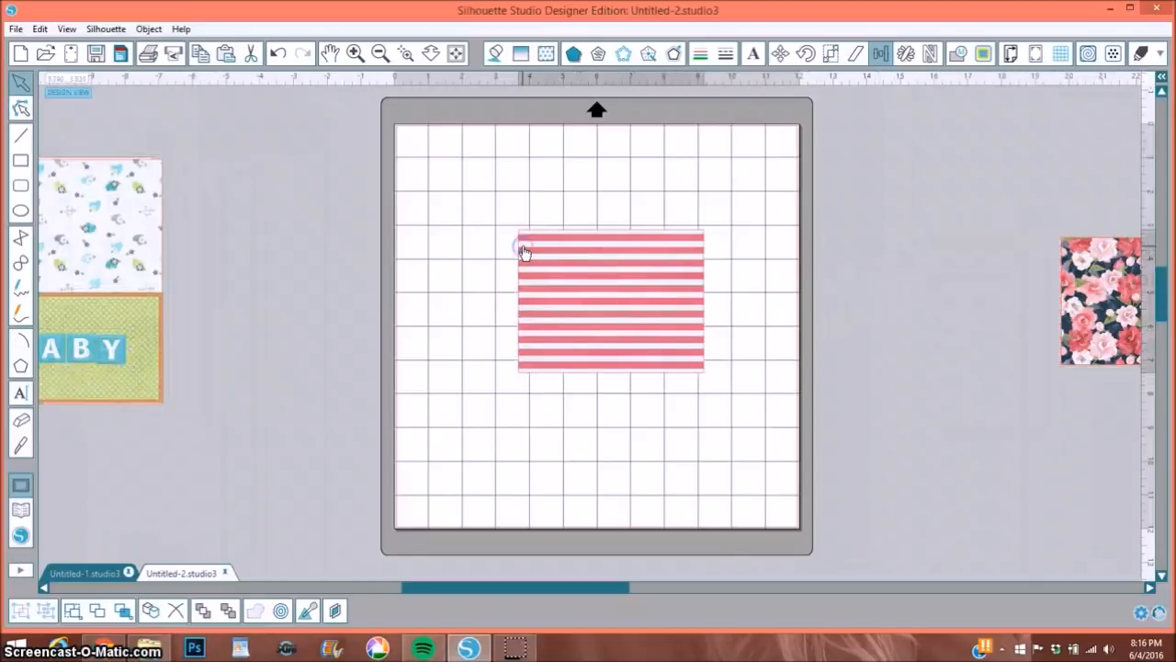
- Bring the navy floral paper onto the mat over the pink striped rectangle's lower part
drag(1101, 302, 582, 456)
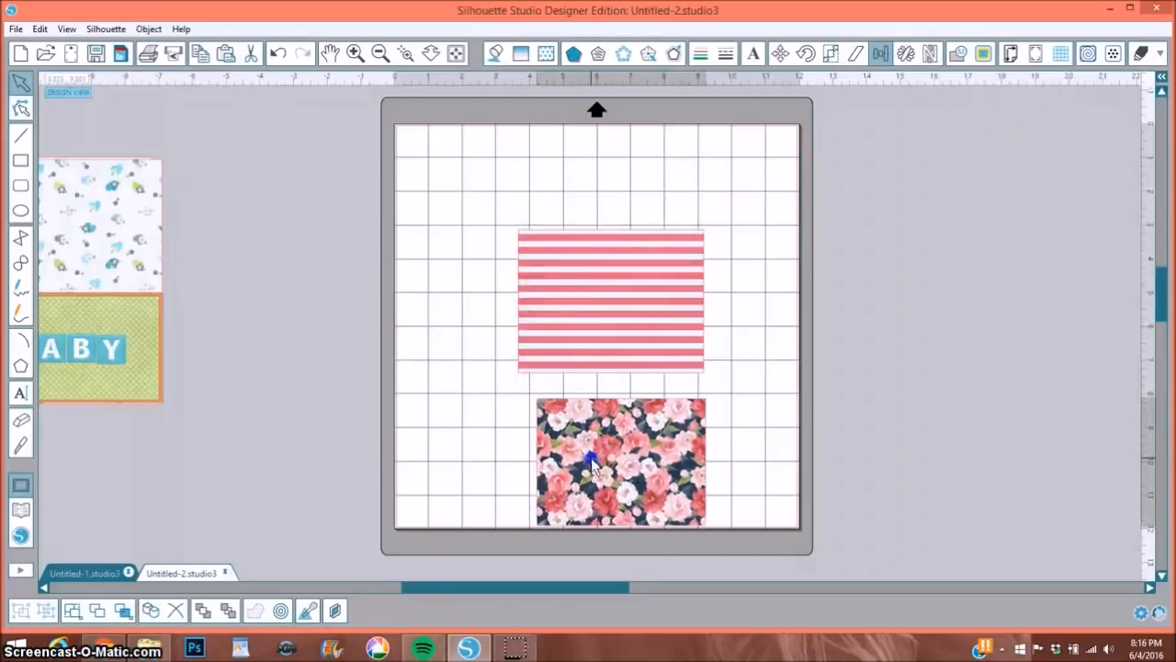
click(609, 298)
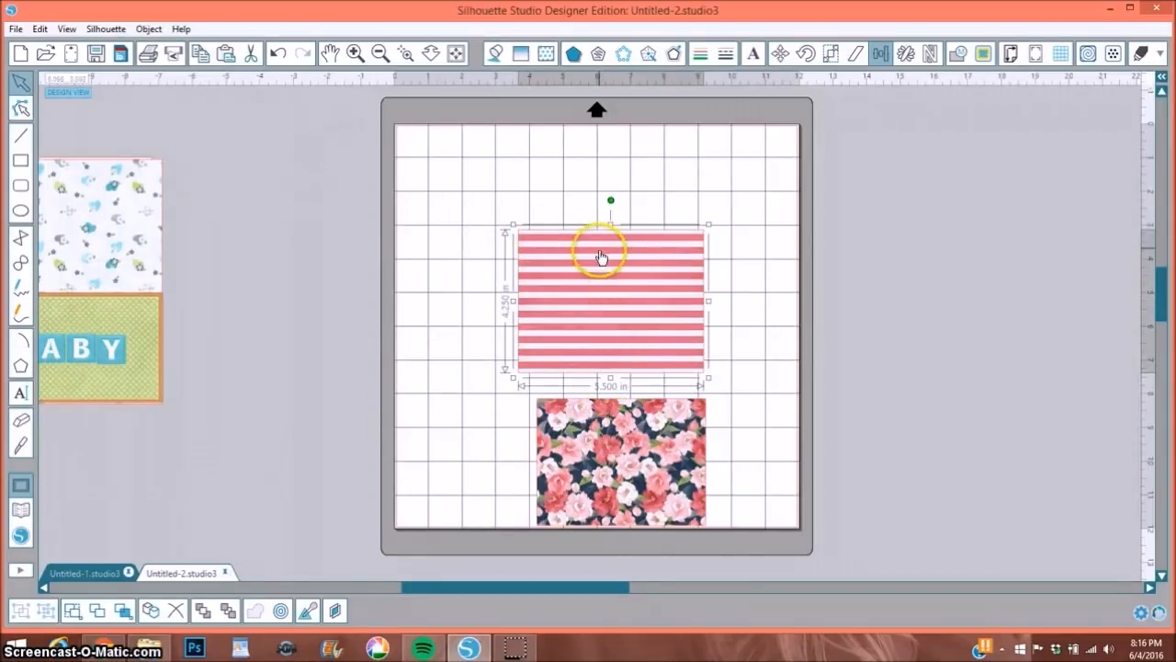
mouse_move(652, 464)
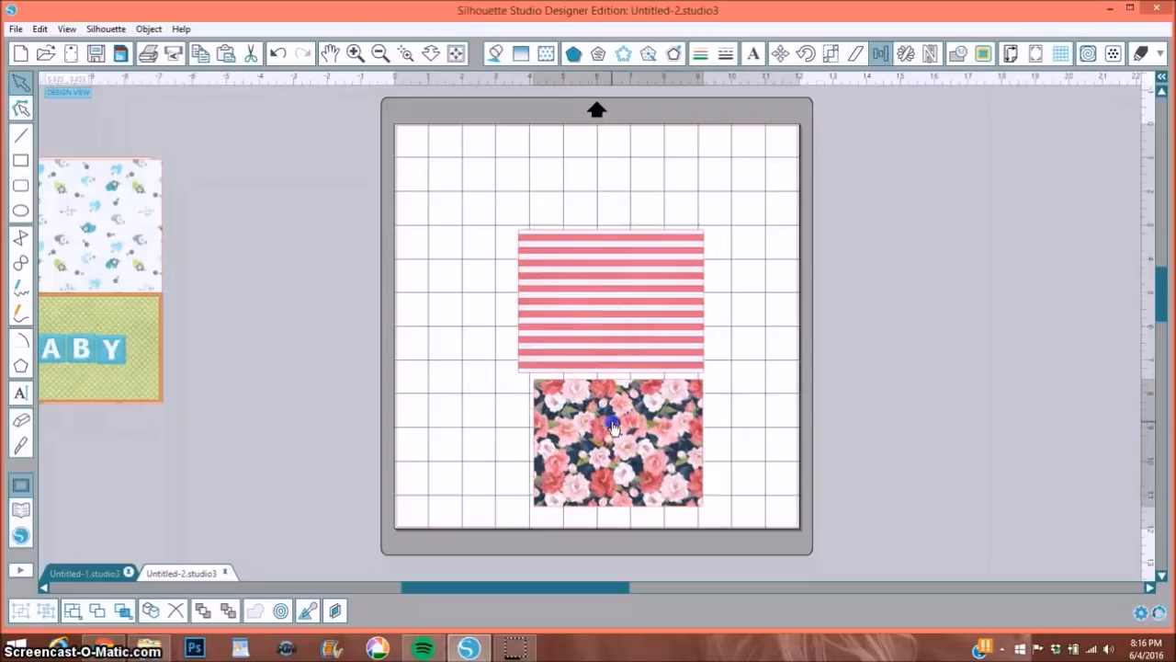
click(615, 442)
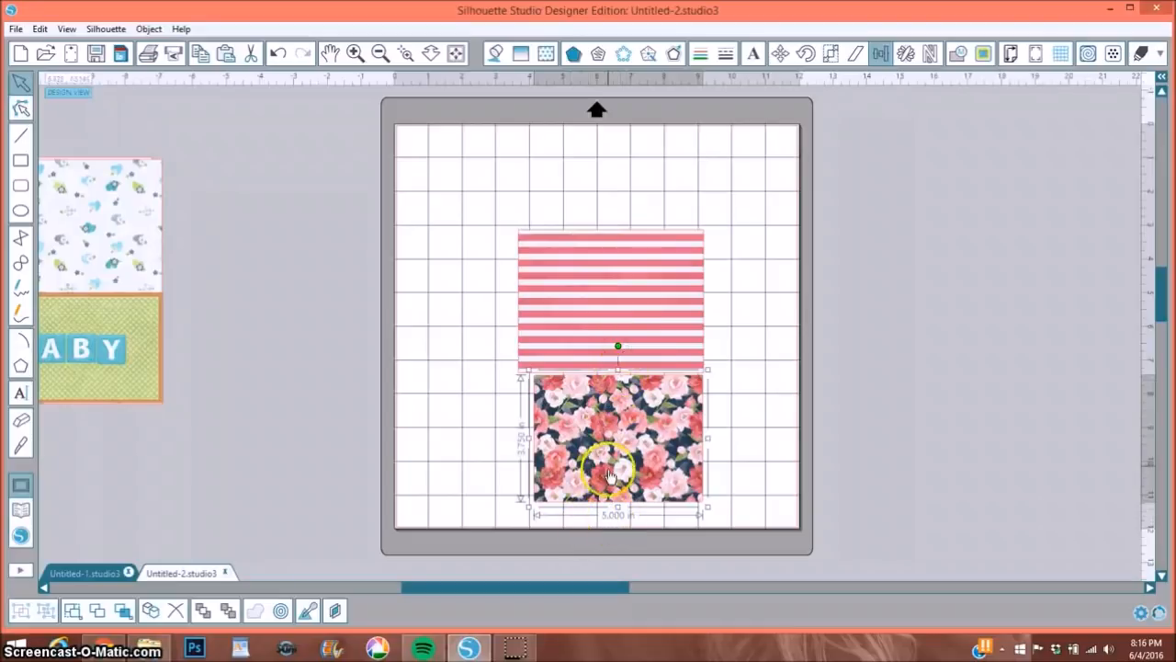
mouse_move(671, 333)
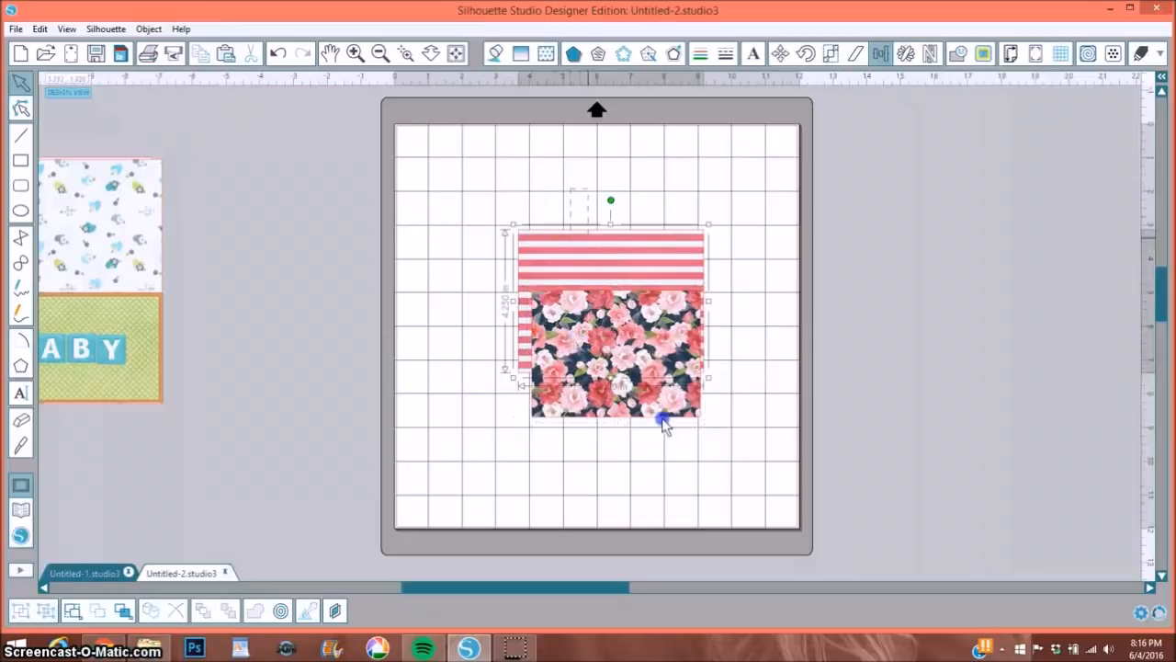
click(879, 53)
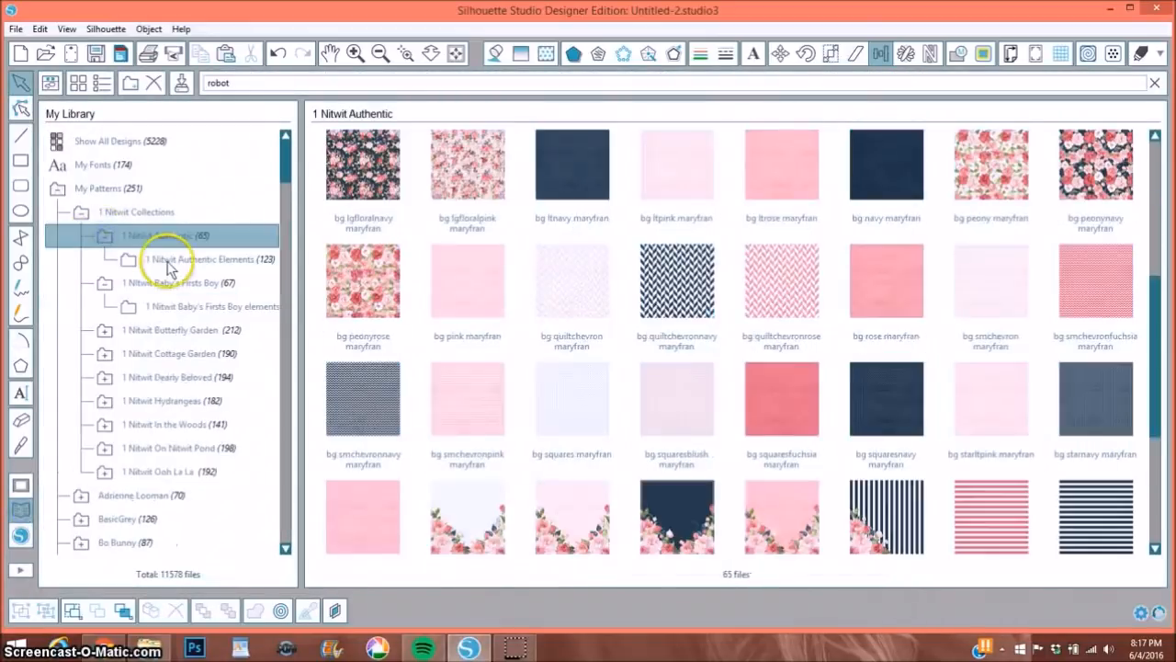
- Add clock 1 from 1 Nitwit Authentic Elements and place it below the floral card
click(202, 259)
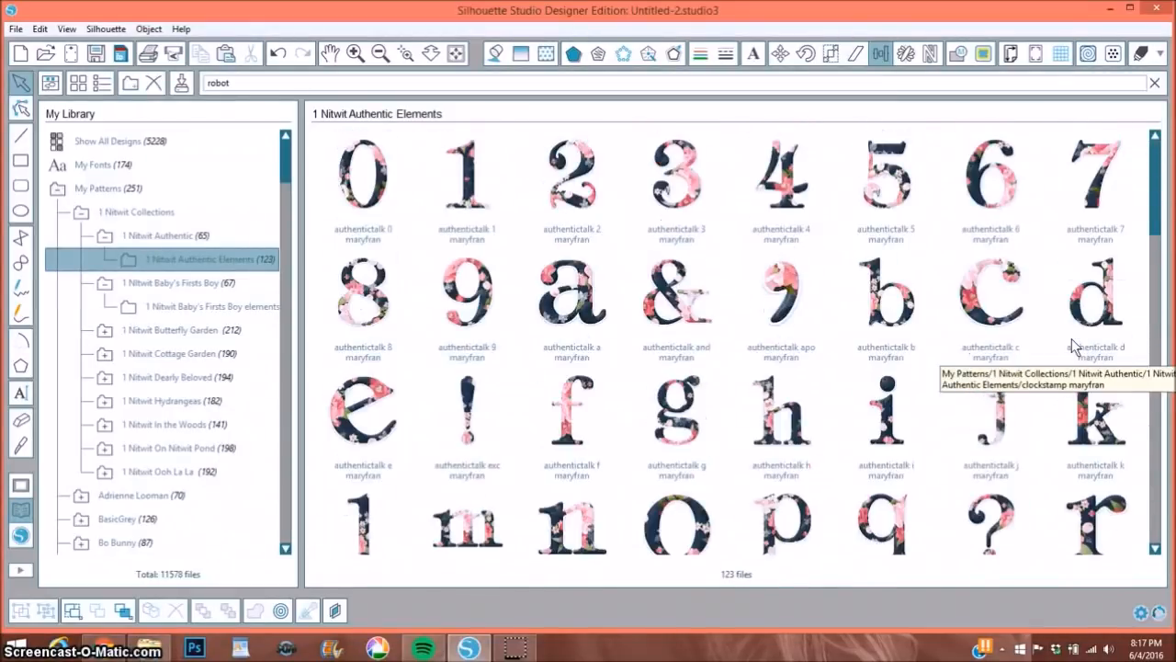
scroll(down, 3)
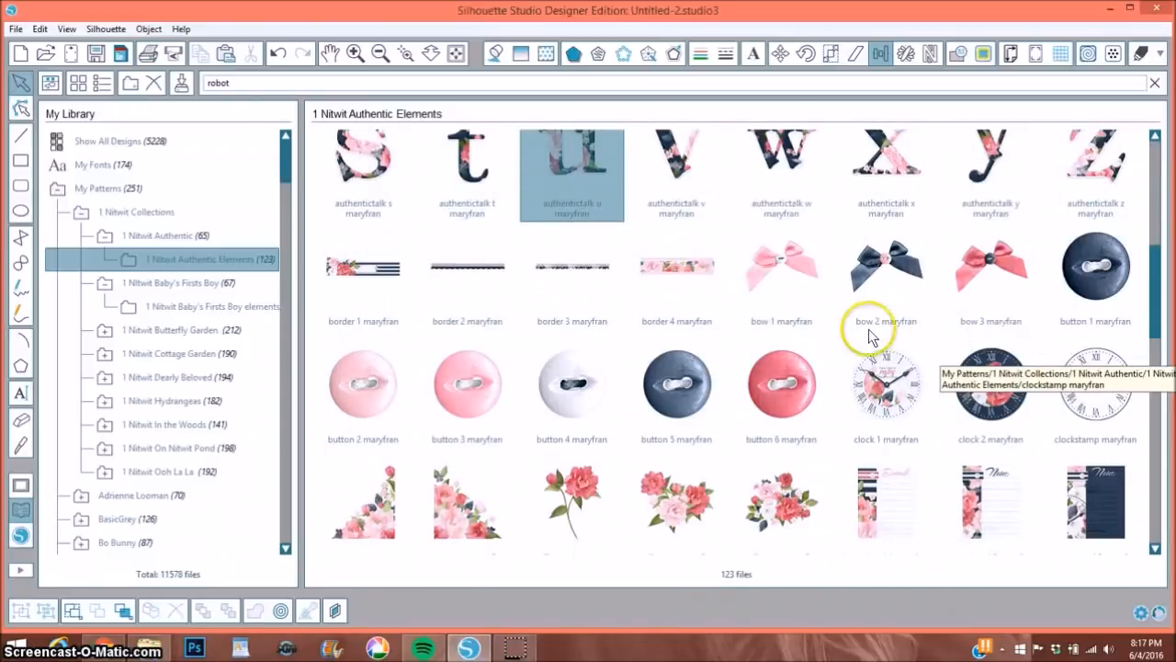
double_click(782, 267)
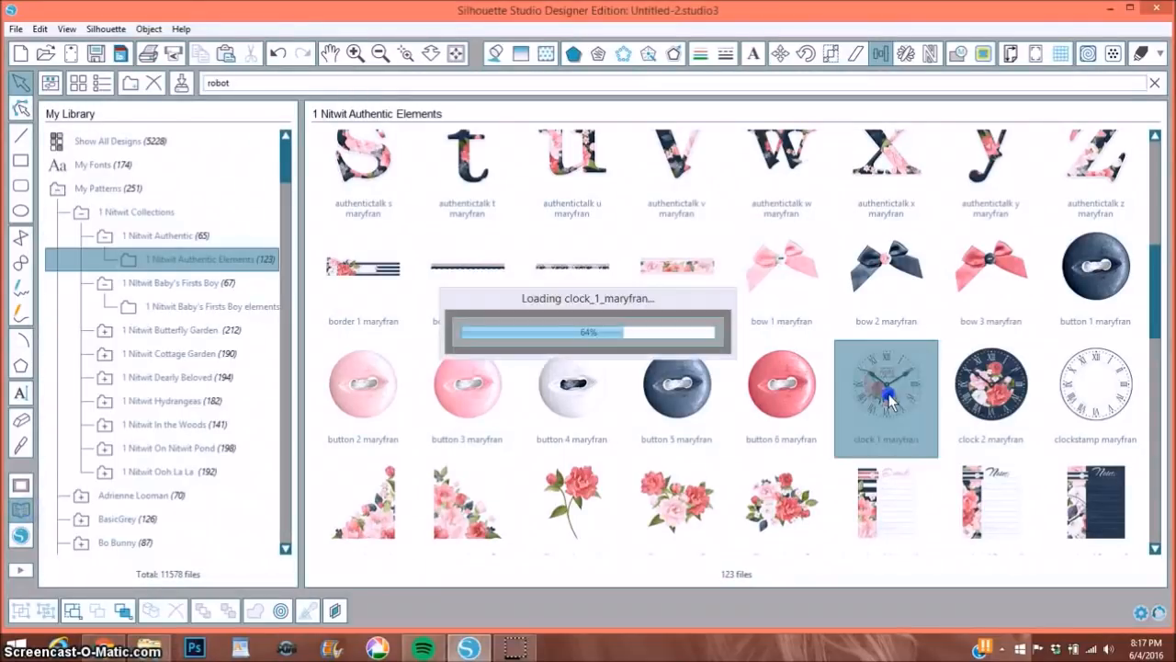
double_click(885, 381)
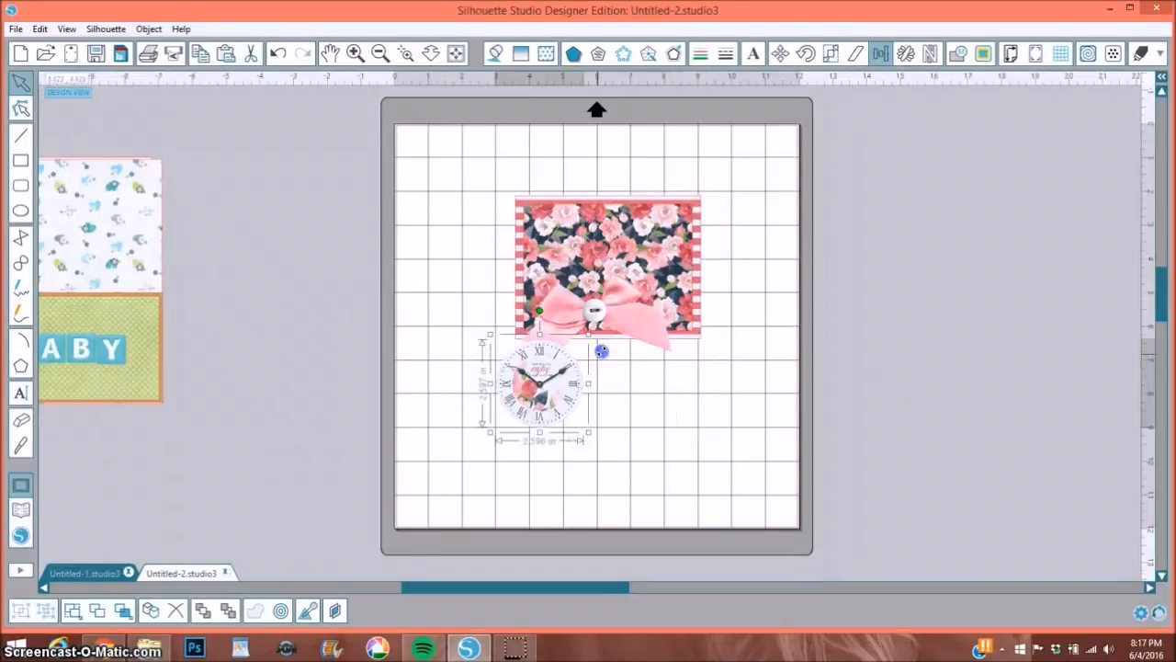
drag(597, 313, 450, 276)
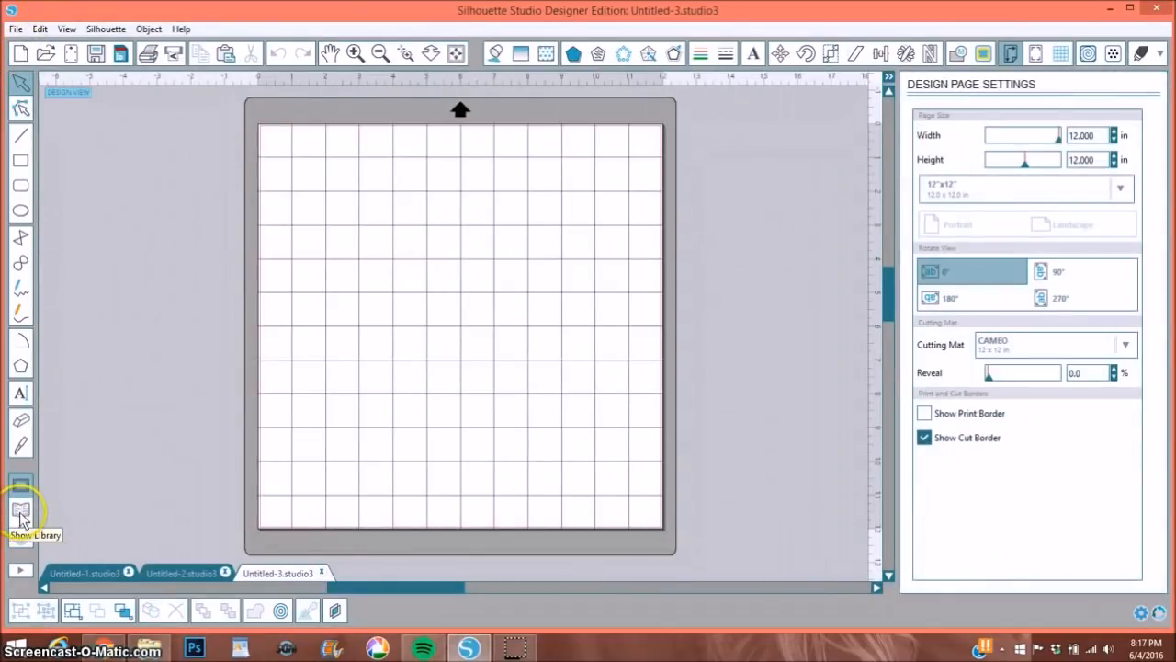
- From the library's Authentic elements, add journal tag 3 and peony 2 to the mat
click(20, 512)
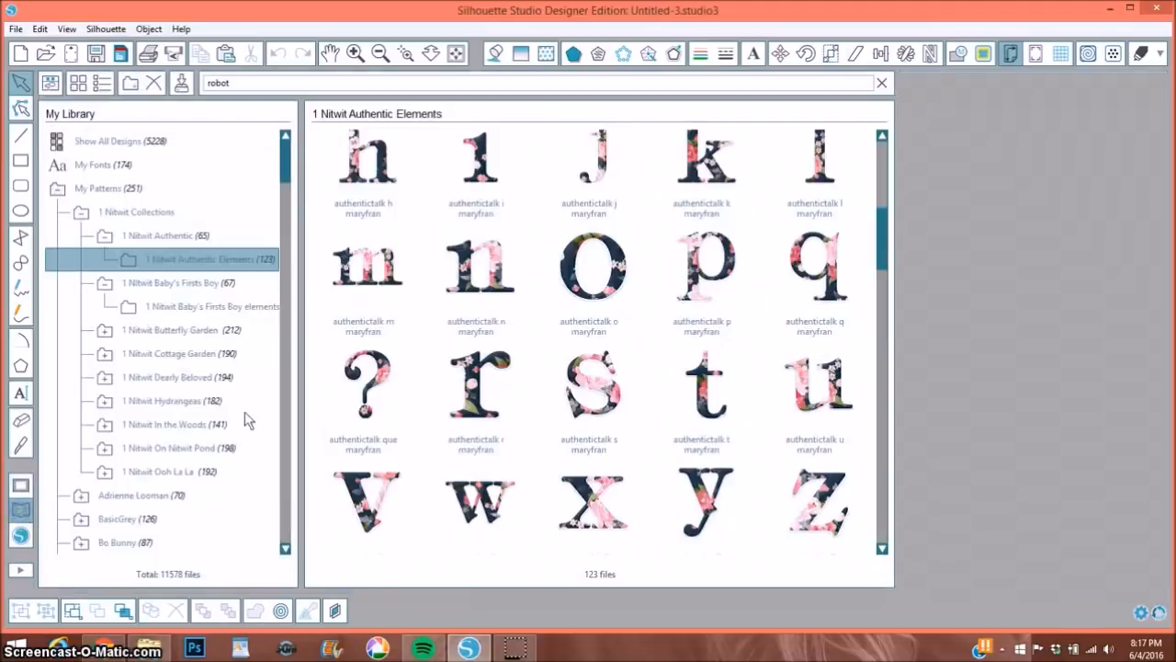
scroll(down, 3)
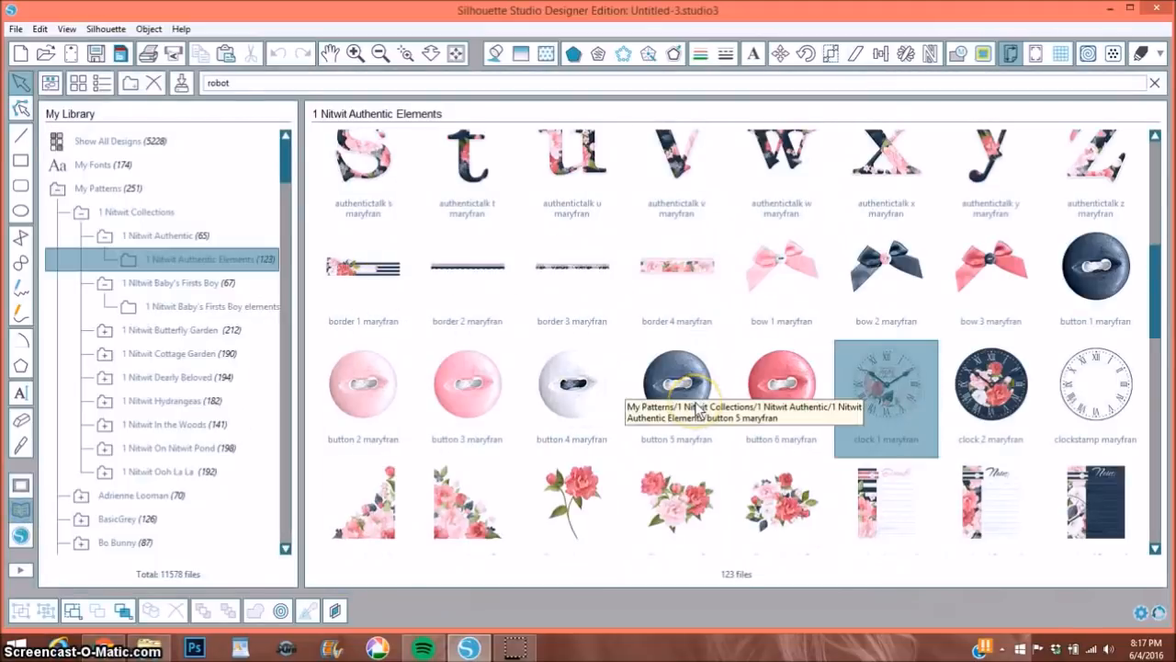
scroll(down, 3)
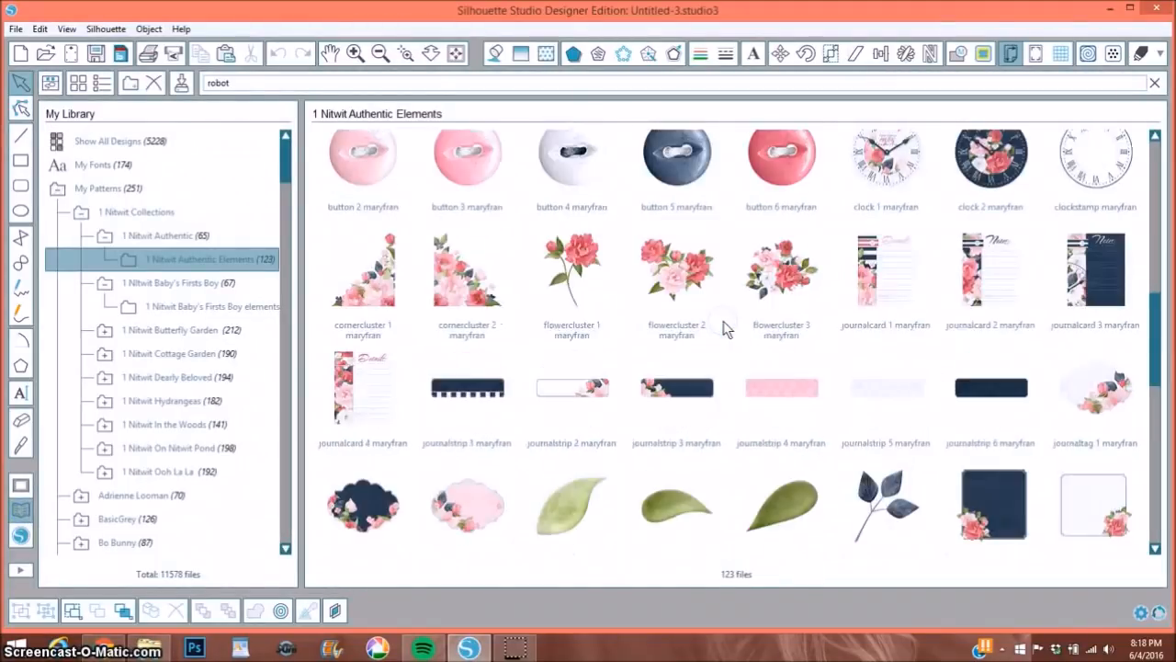
scroll(down, 3)
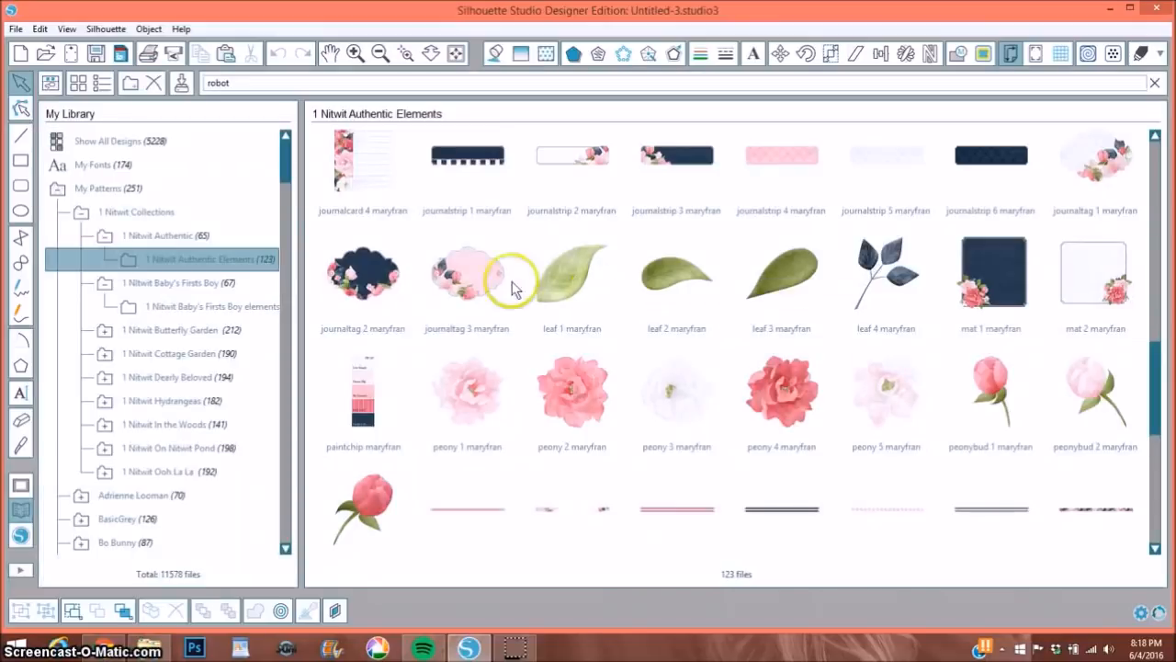
mouse_move(1043, 421)
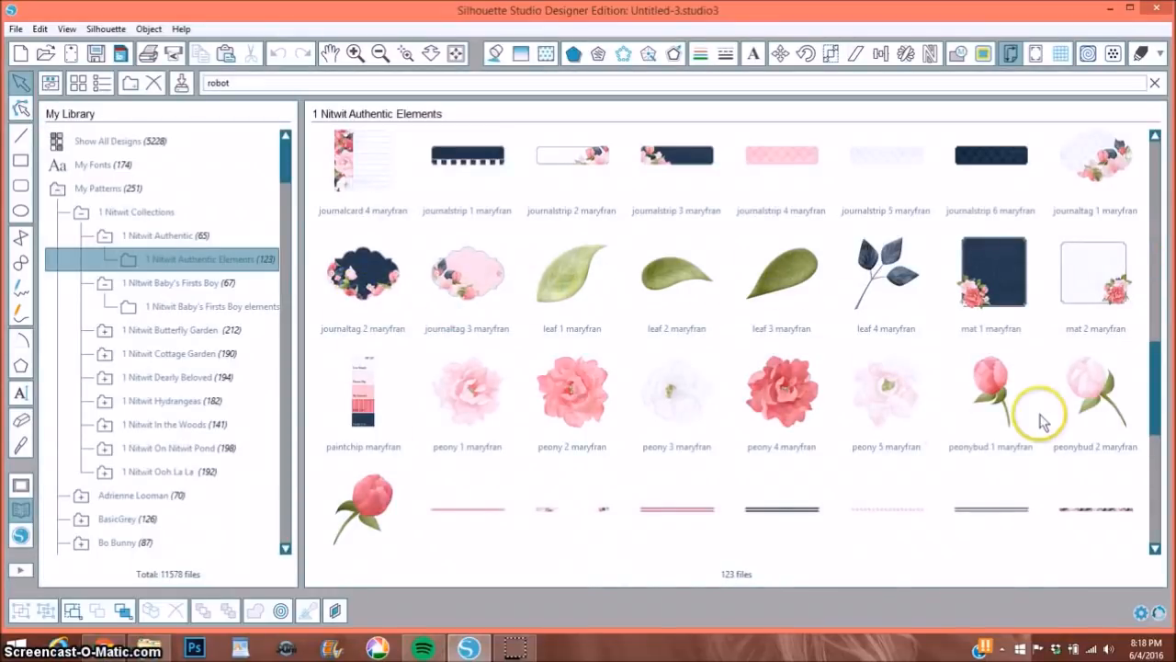
mouse_move(721, 492)
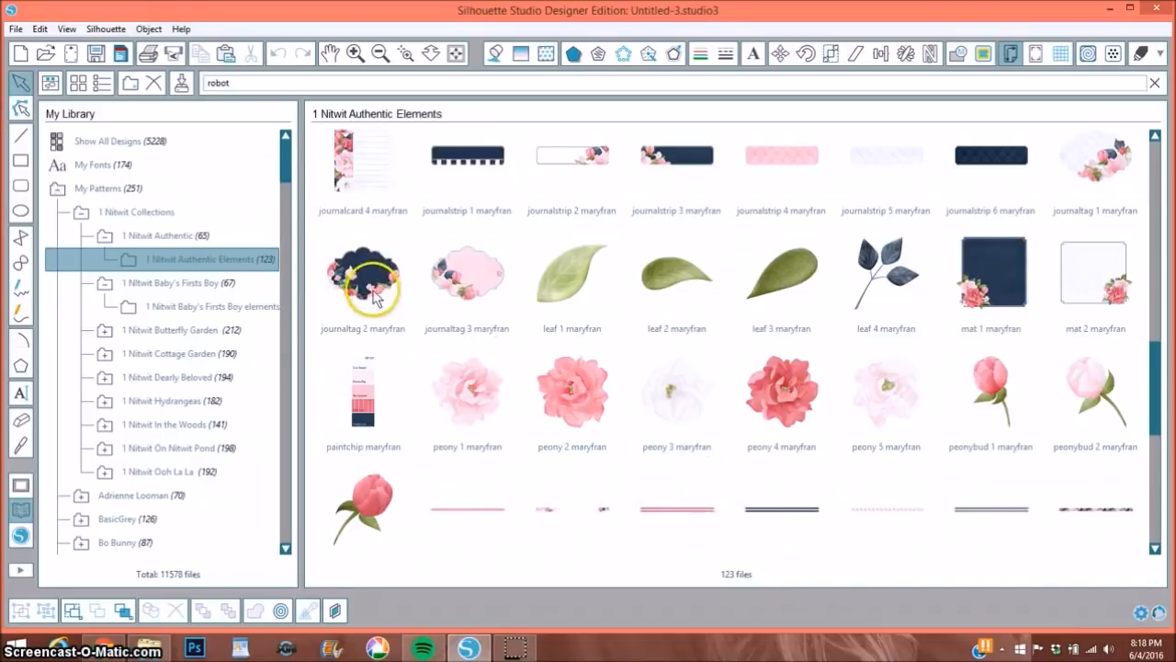
mouse_move(363, 276)
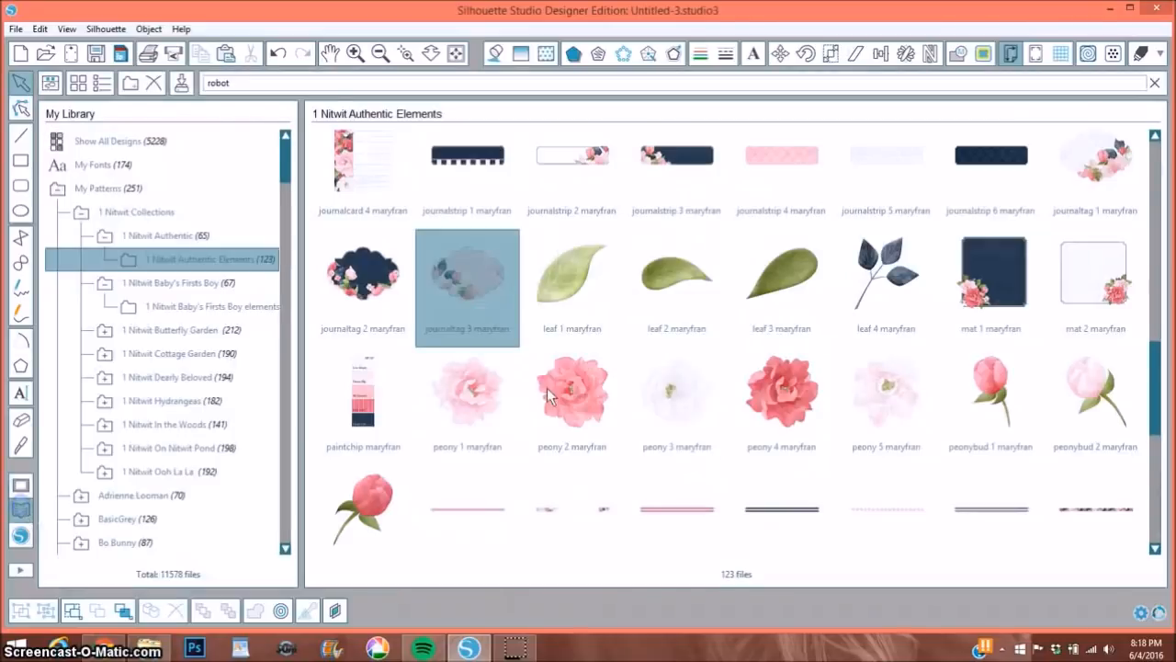
double_click(571, 395)
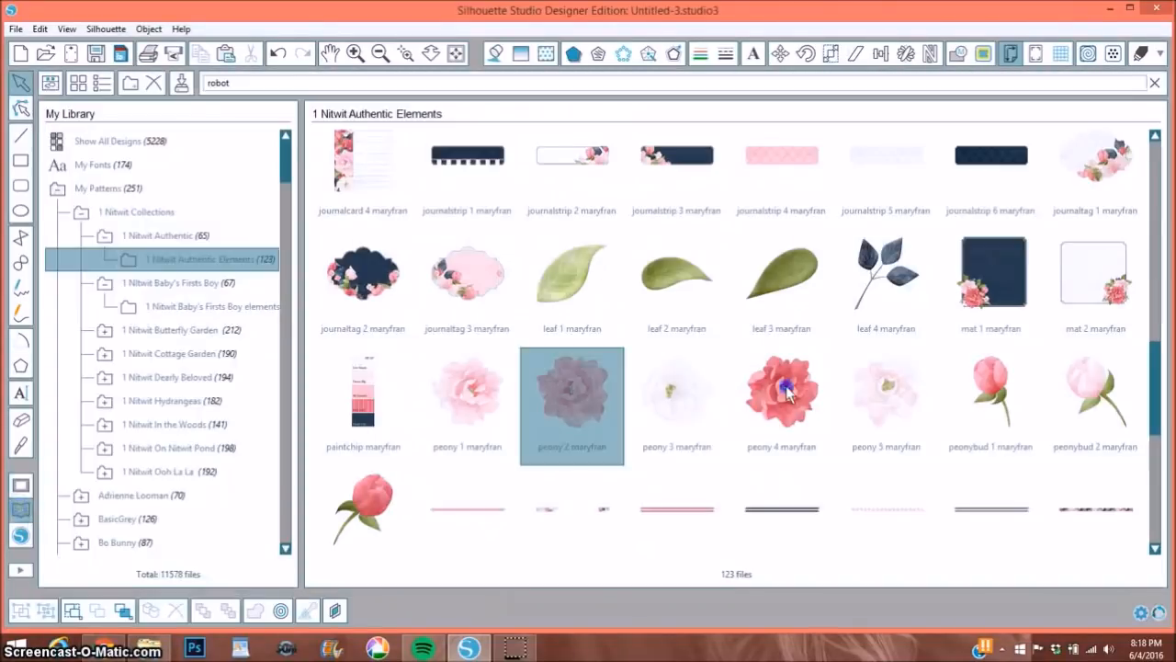
double_click(571, 391)
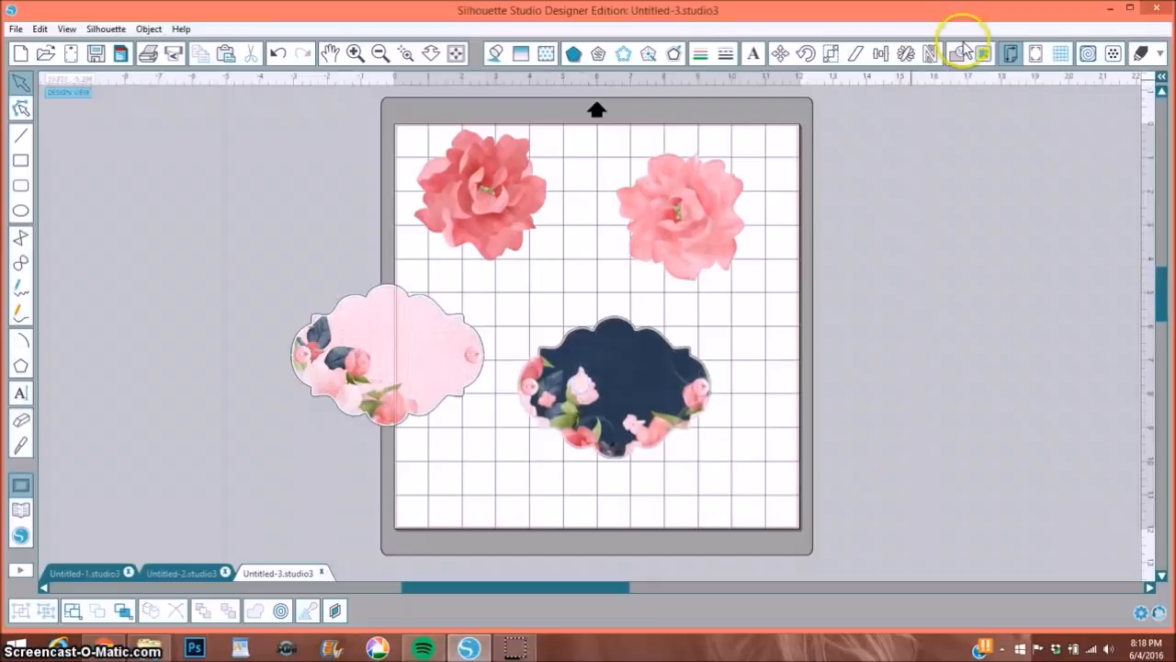
- Trace the navy scalloped journal tag's outer edge after adjusting the trace threshold
click(984, 53)
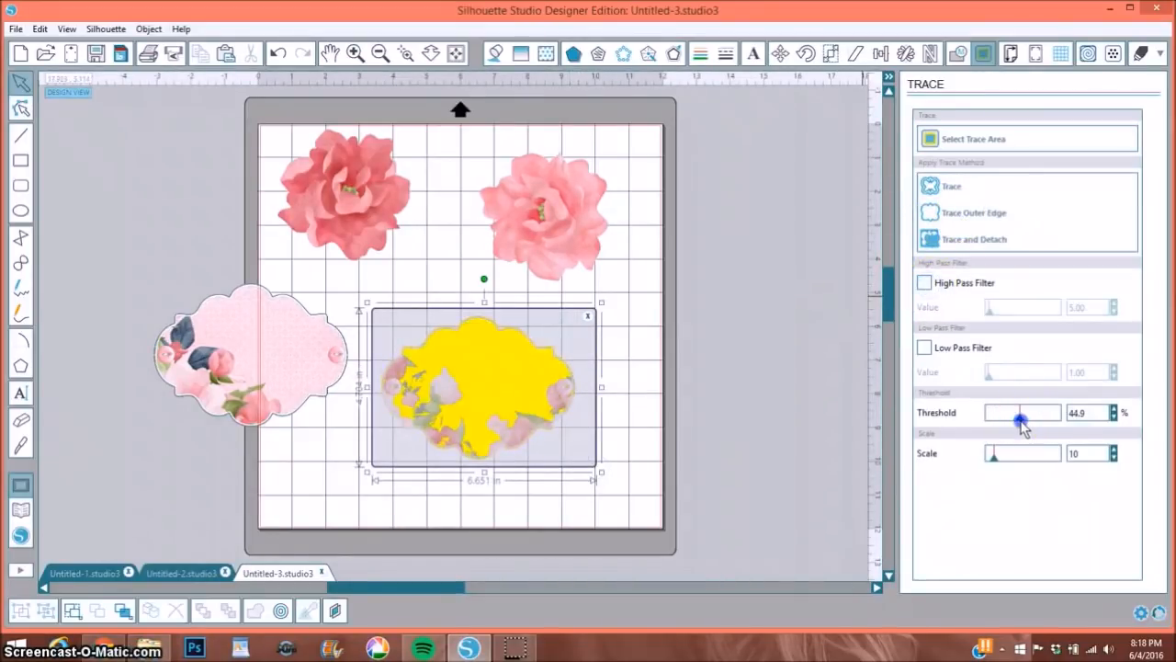
drag(1020, 412, 1062, 411)
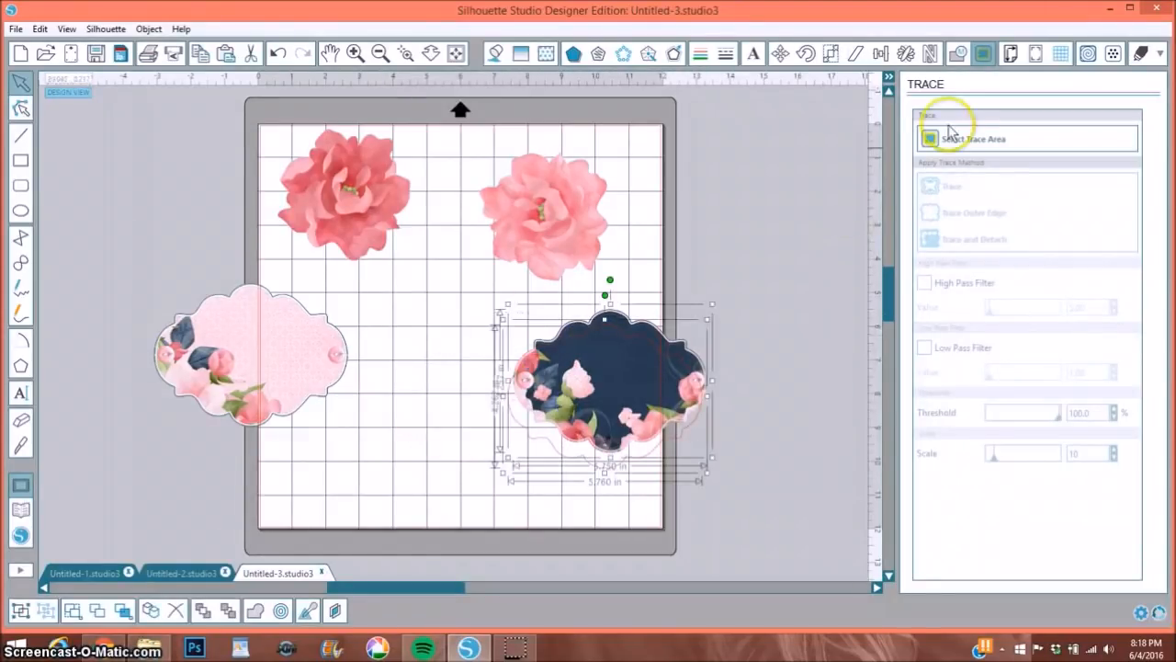
click(879, 52)
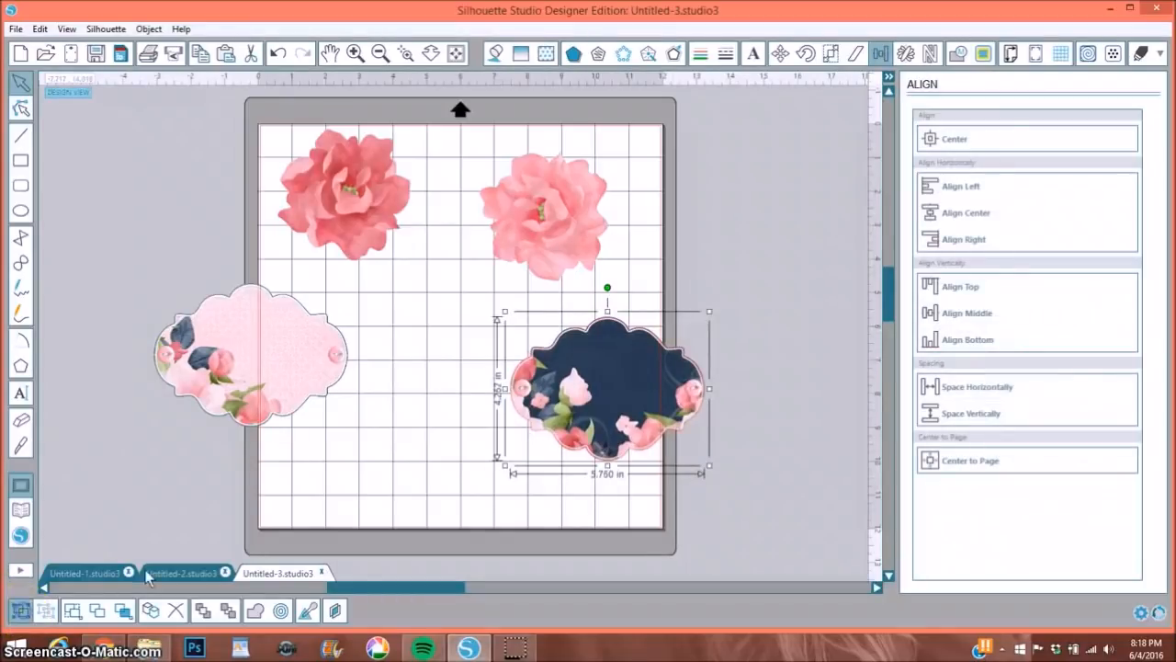
drag(607, 391, 368, 239)
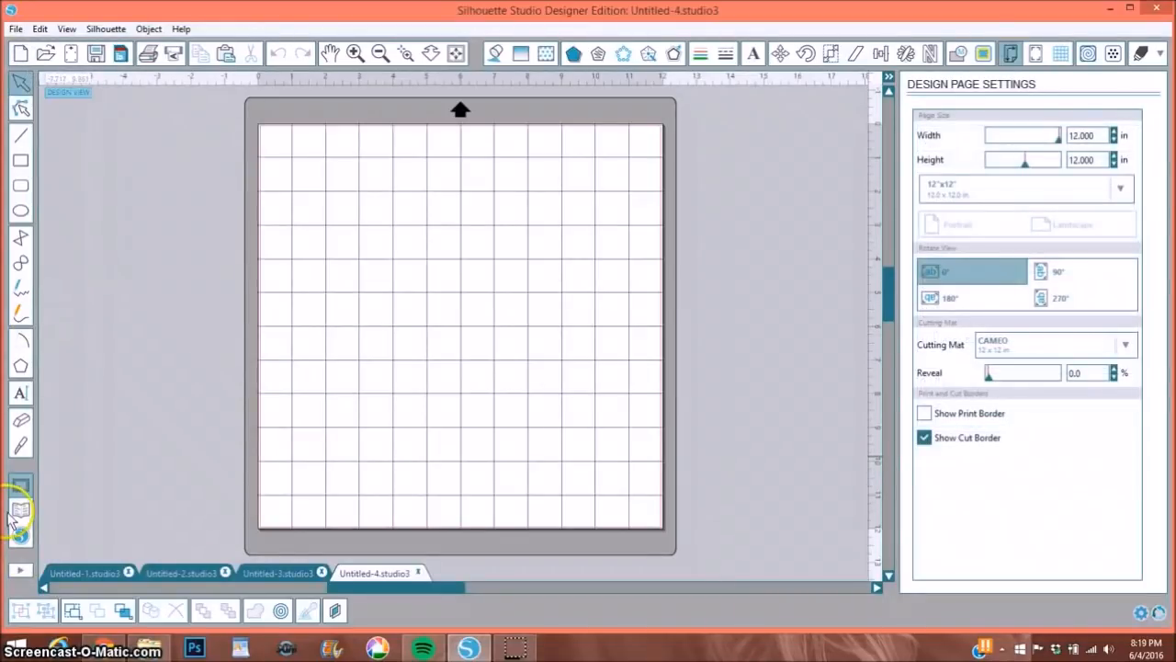
- Load the second design from the library's traced Authentic elements folder
click(20, 485)
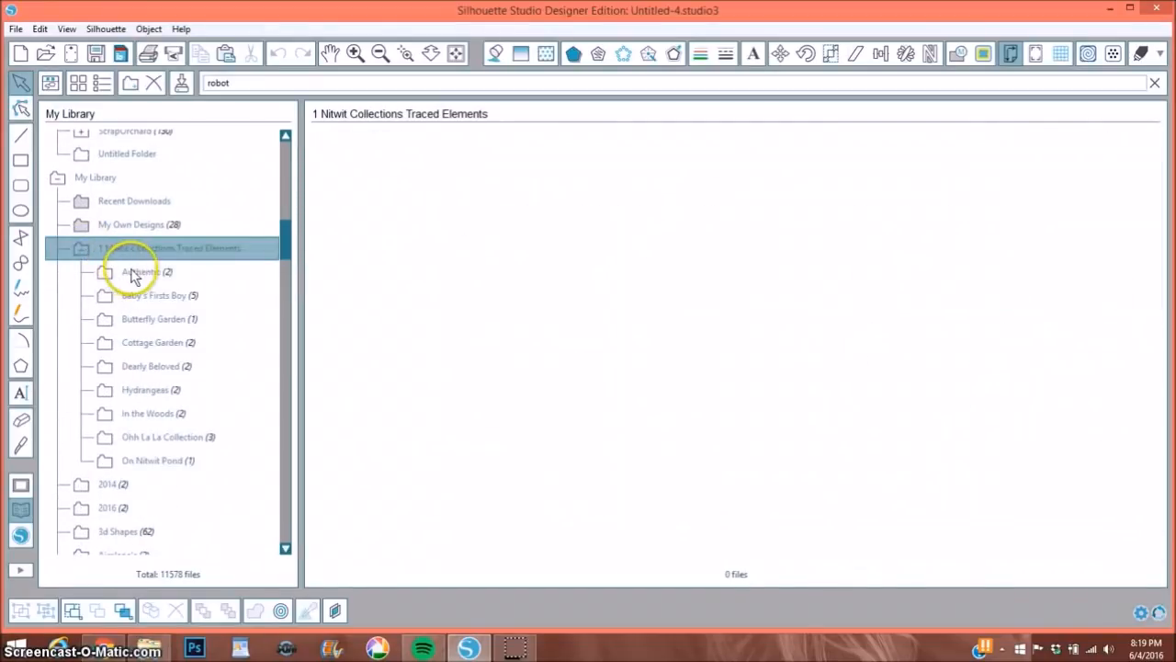
click(141, 271)
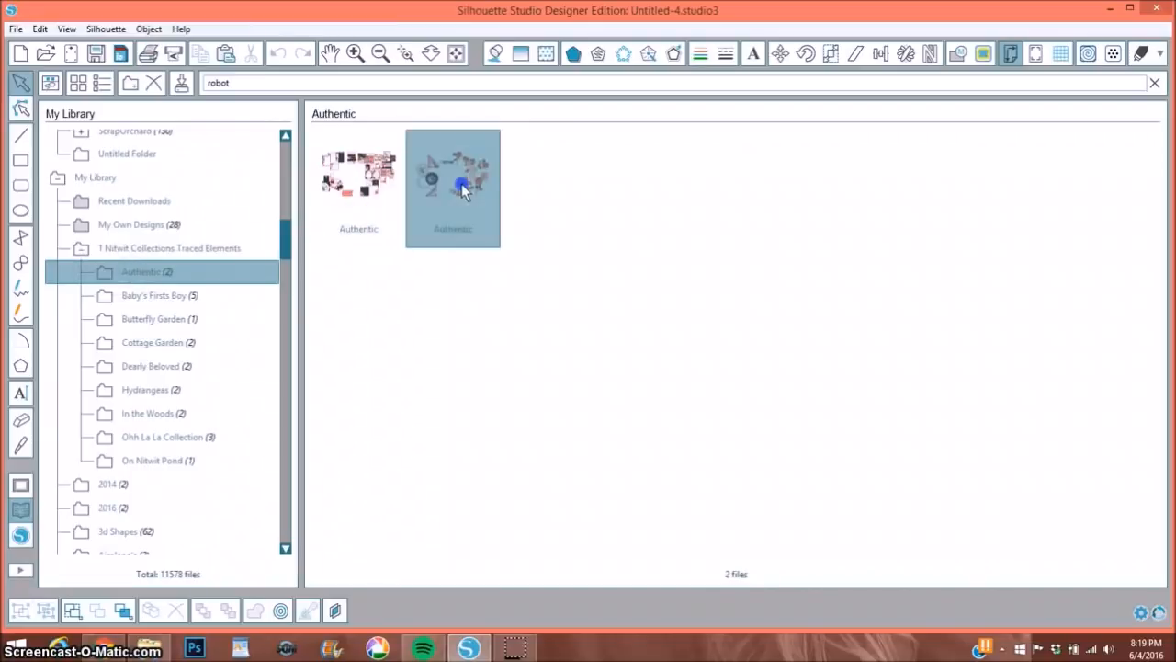
double_click(452, 189)
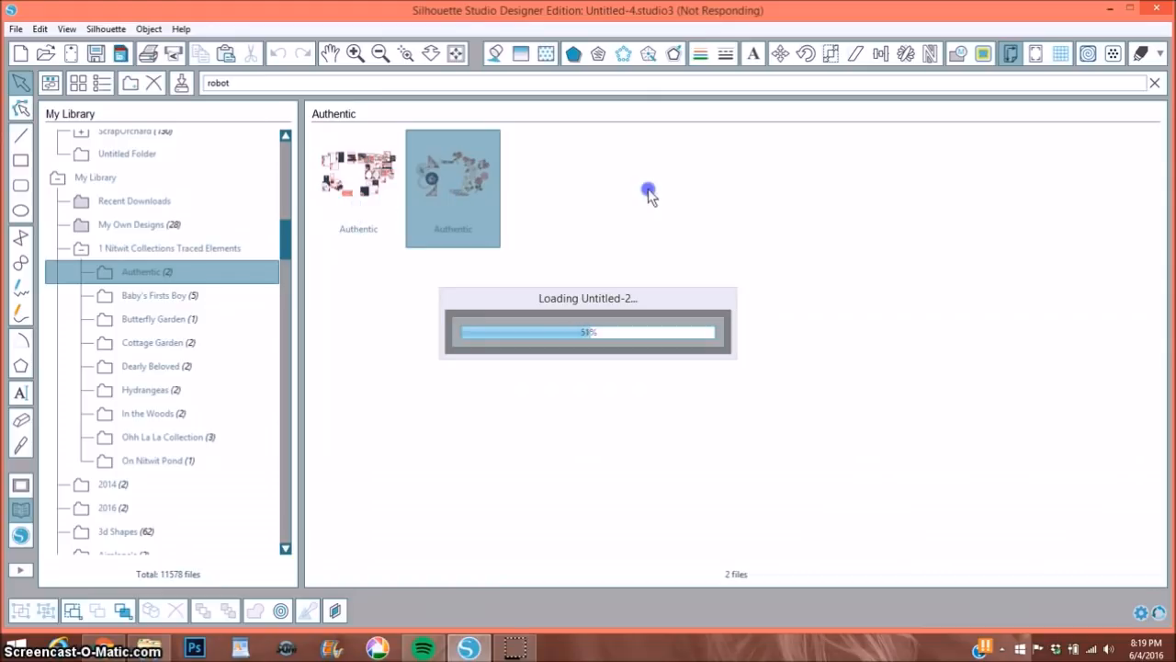
mouse_move(657, 193)
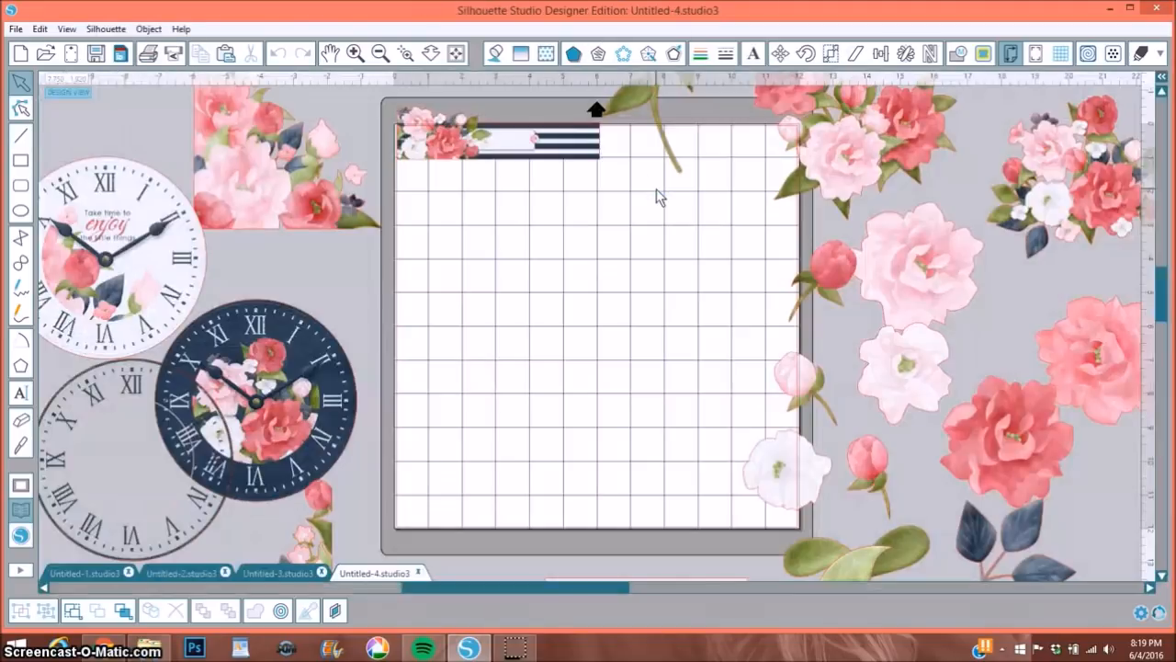
- Check the full layout, then reposition a pink flower on the mat
click(379, 52)
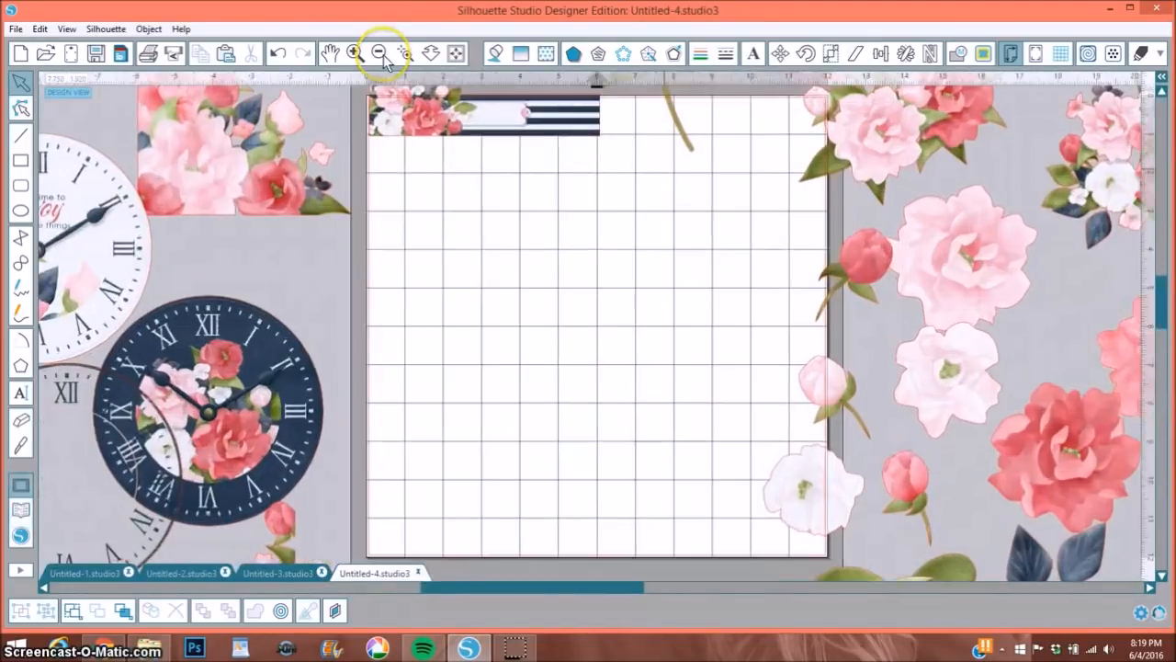
click(379, 53)
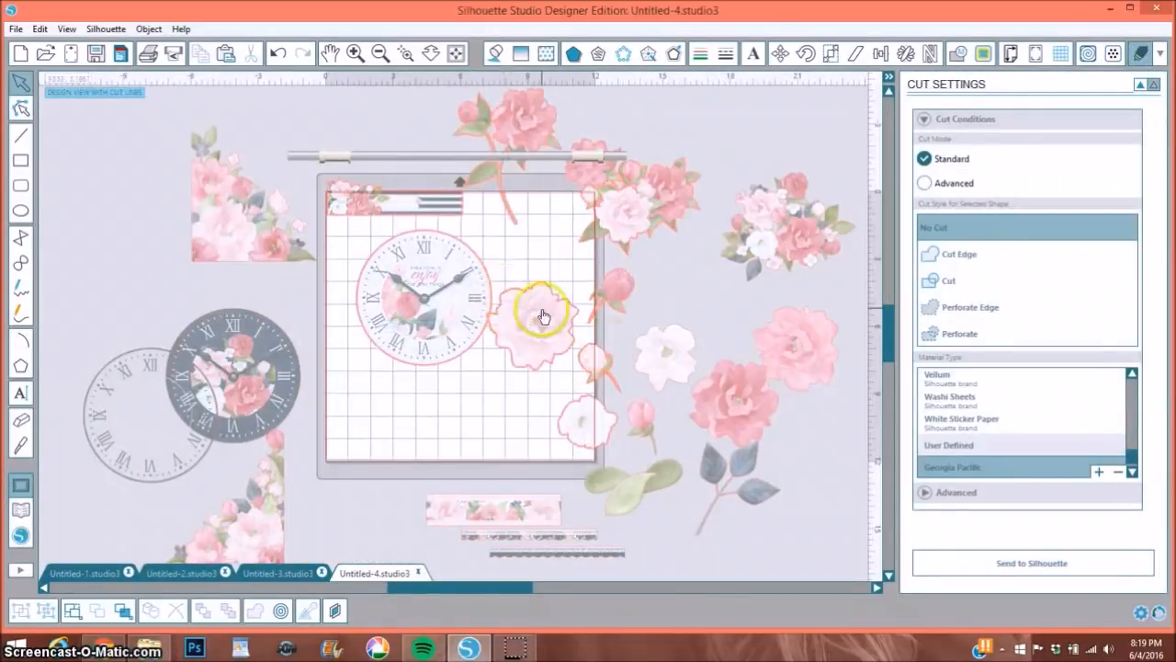
drag(542, 317, 423, 317)
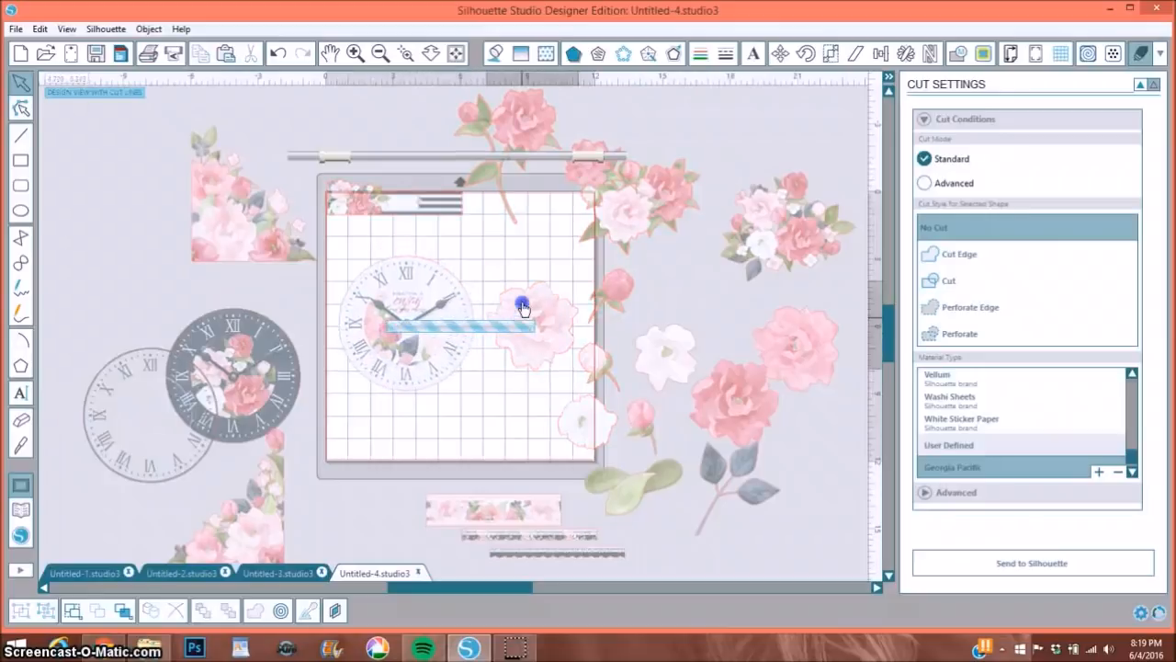